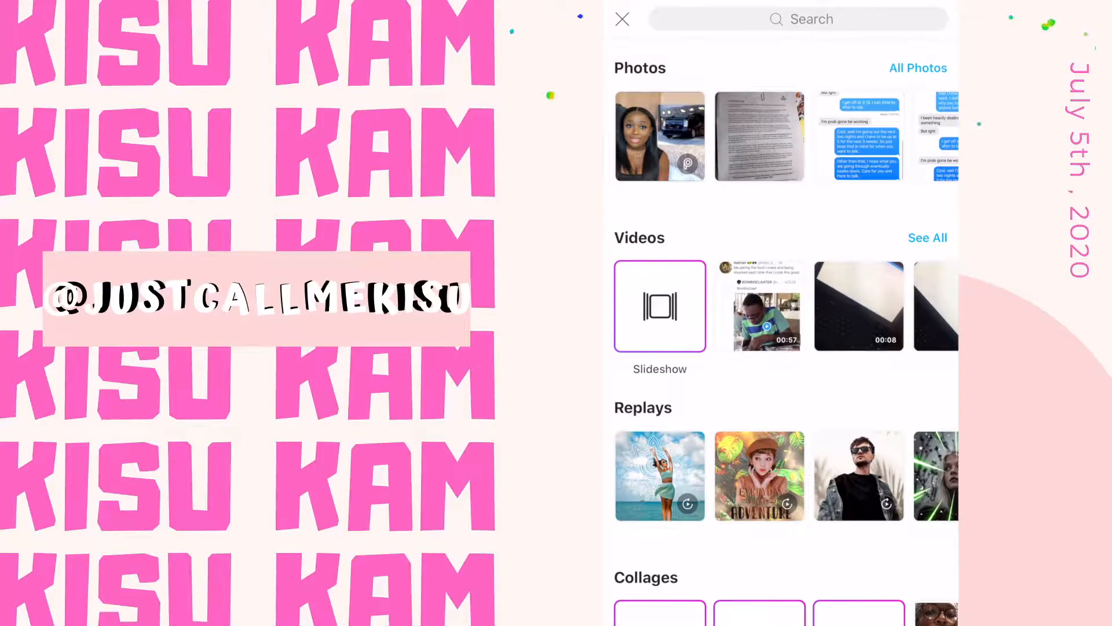
Pick the kissing-face selfie in PicsArt and cut it into a shape with Shape Mask
click(918, 68)
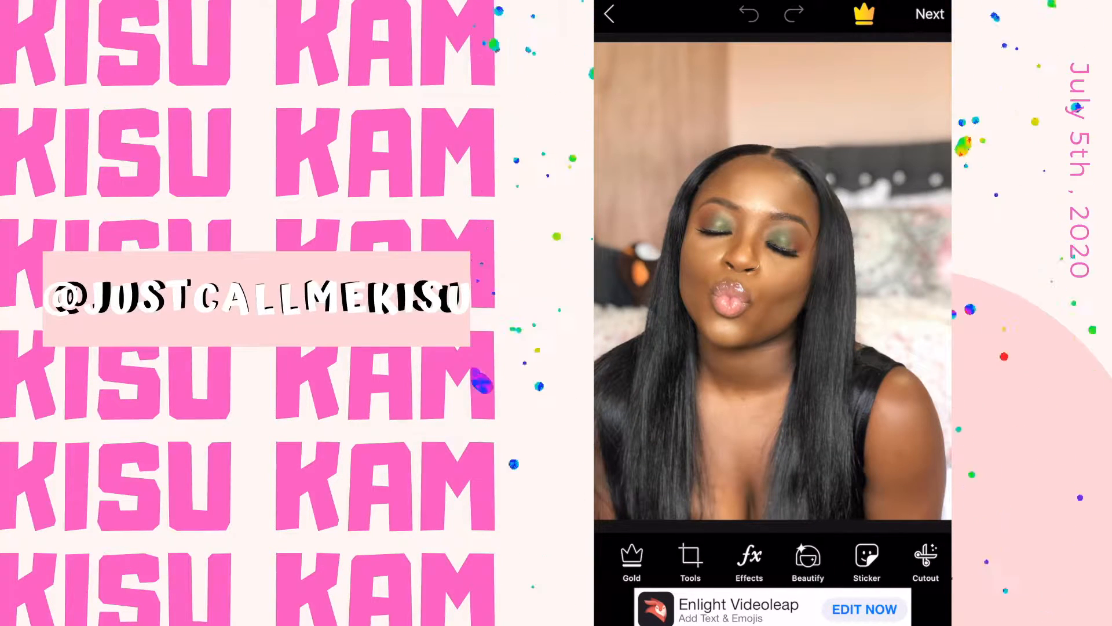
click(748, 561)
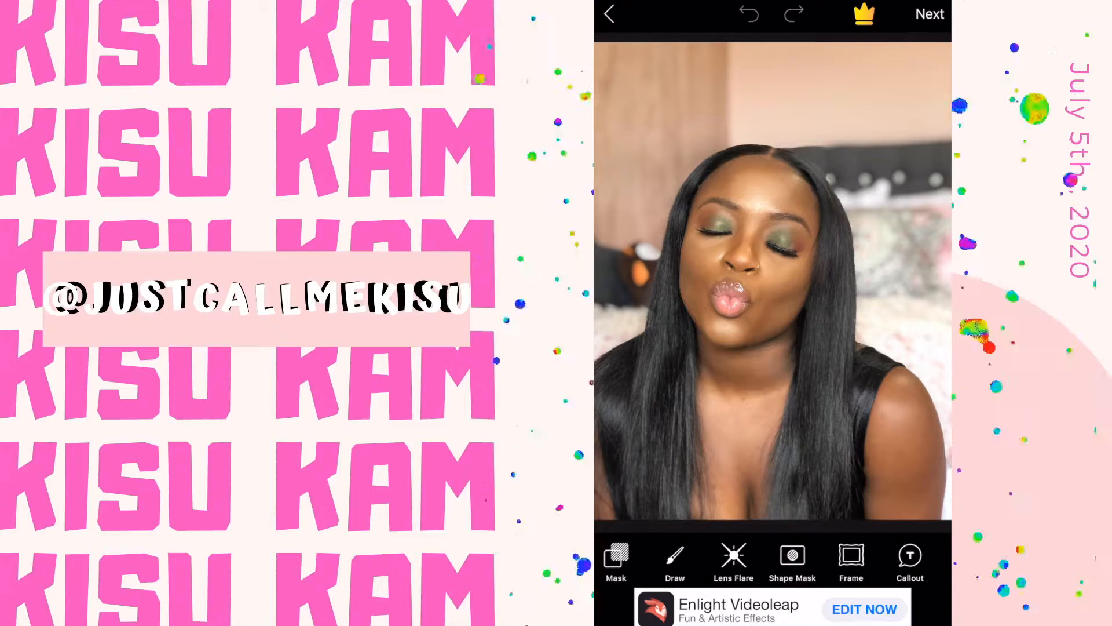
click(793, 561)
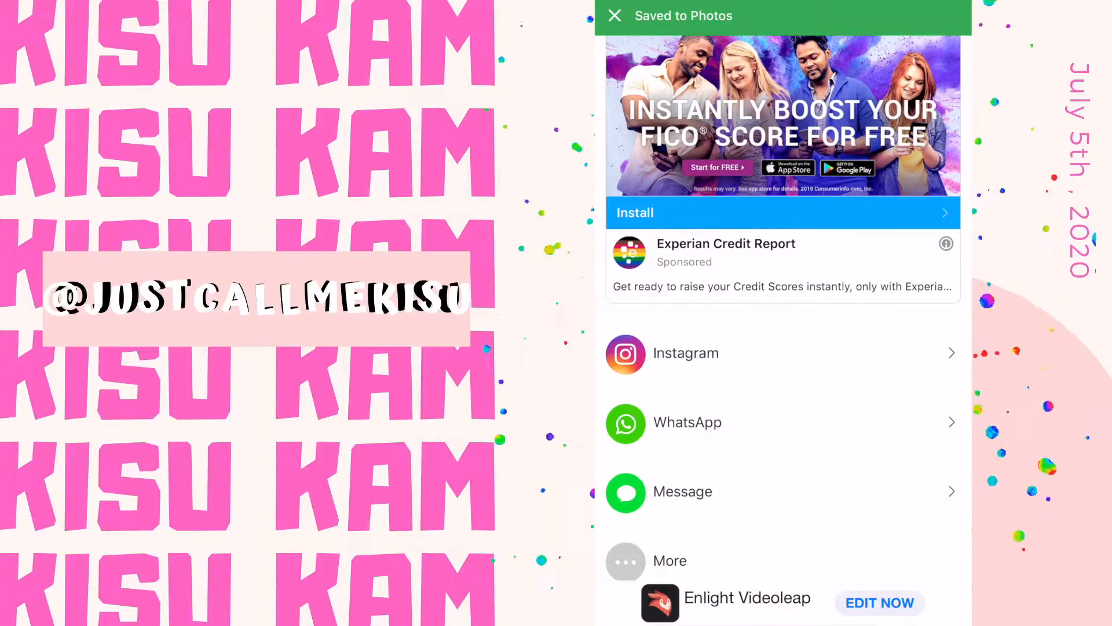
Launch Background Eraser, load the circular selfie and erase the white surround with TargetArea
click(614, 15)
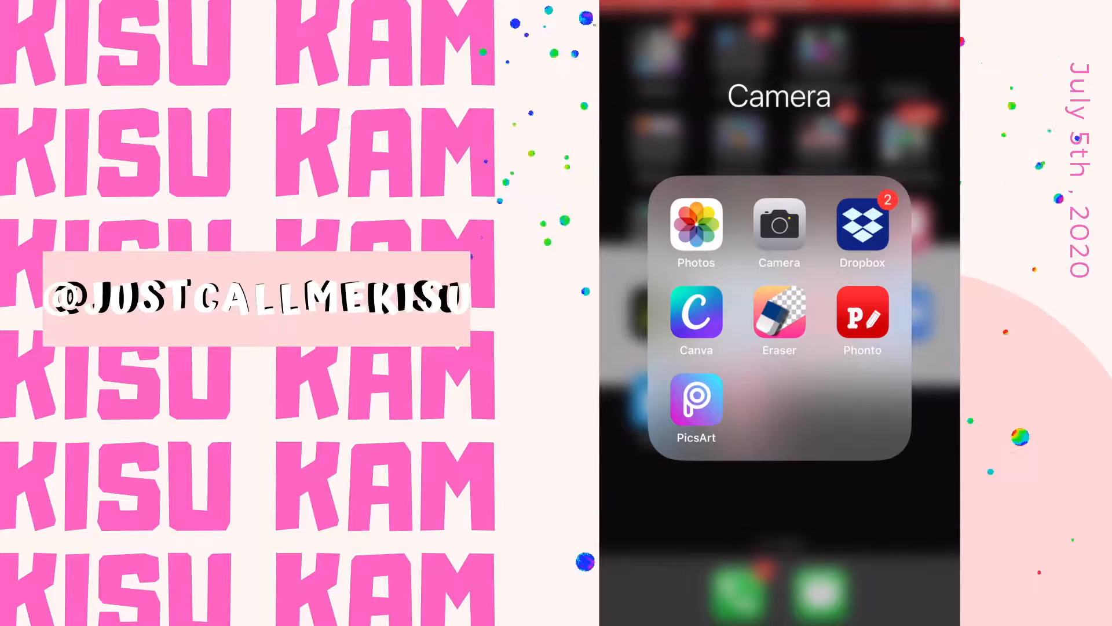
click(779, 311)
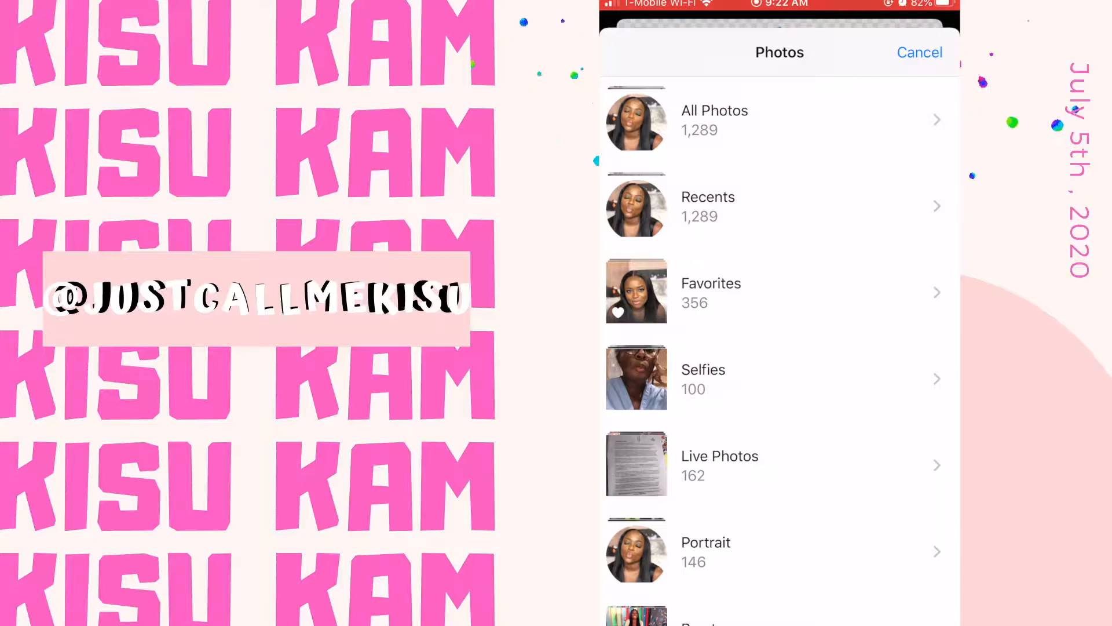
click(715, 120)
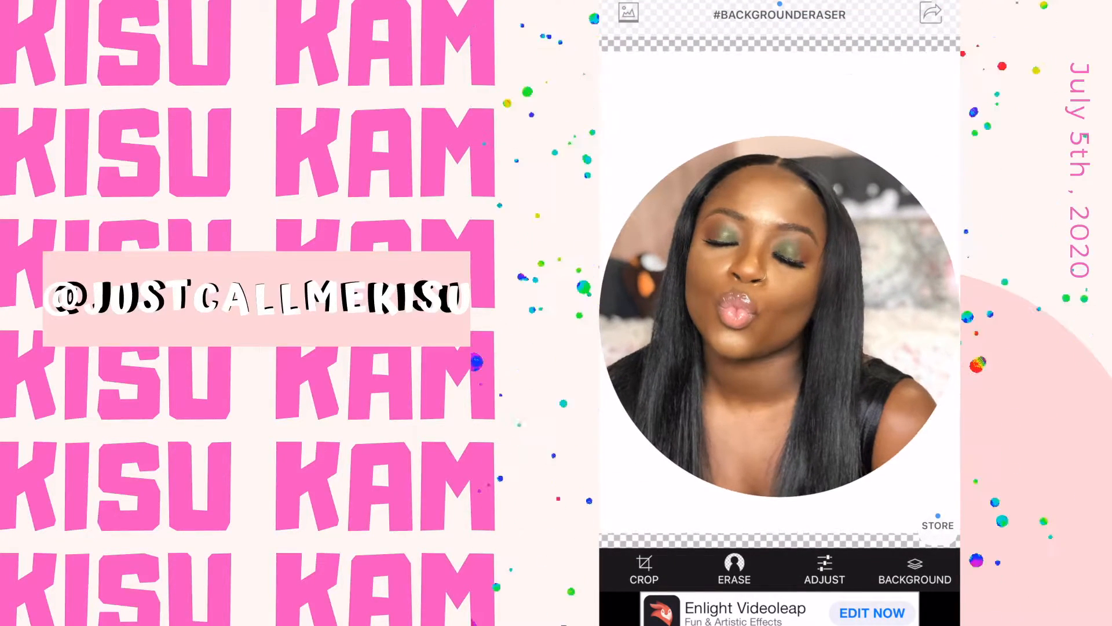
click(734, 570)
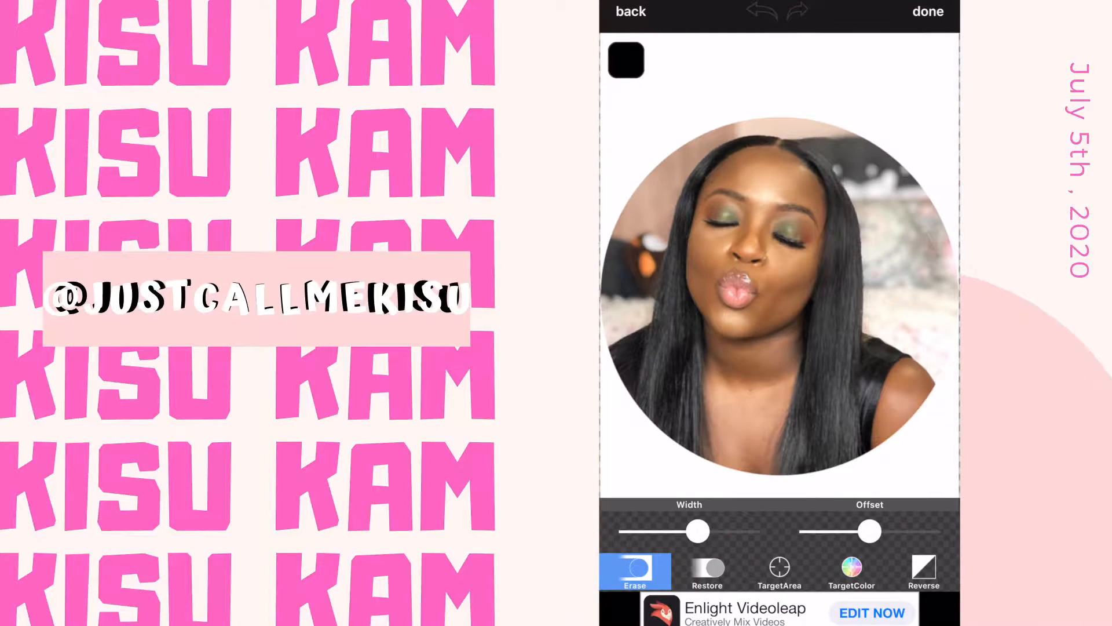
click(778, 568)
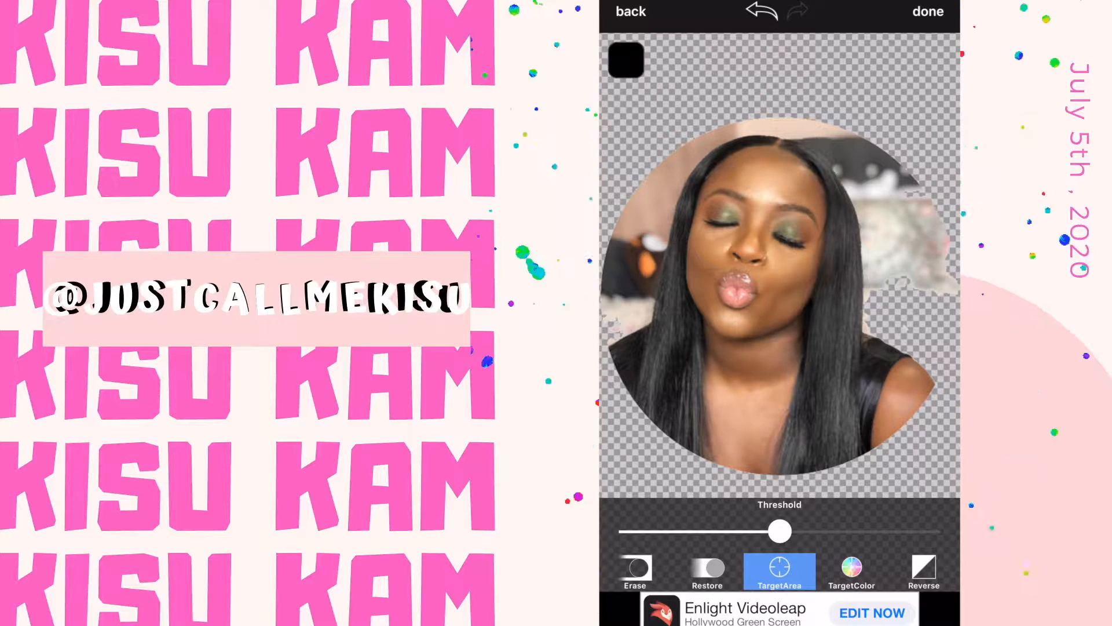
Clean the remaining white edges with Erase and Restore so only the circle remains
click(707, 571)
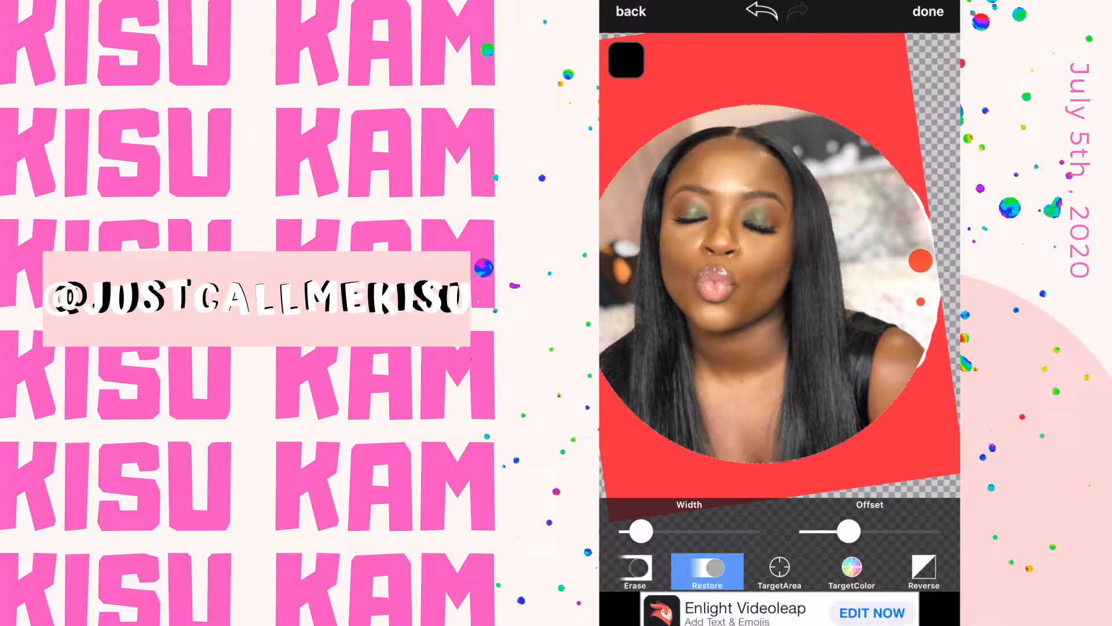
click(634, 571)
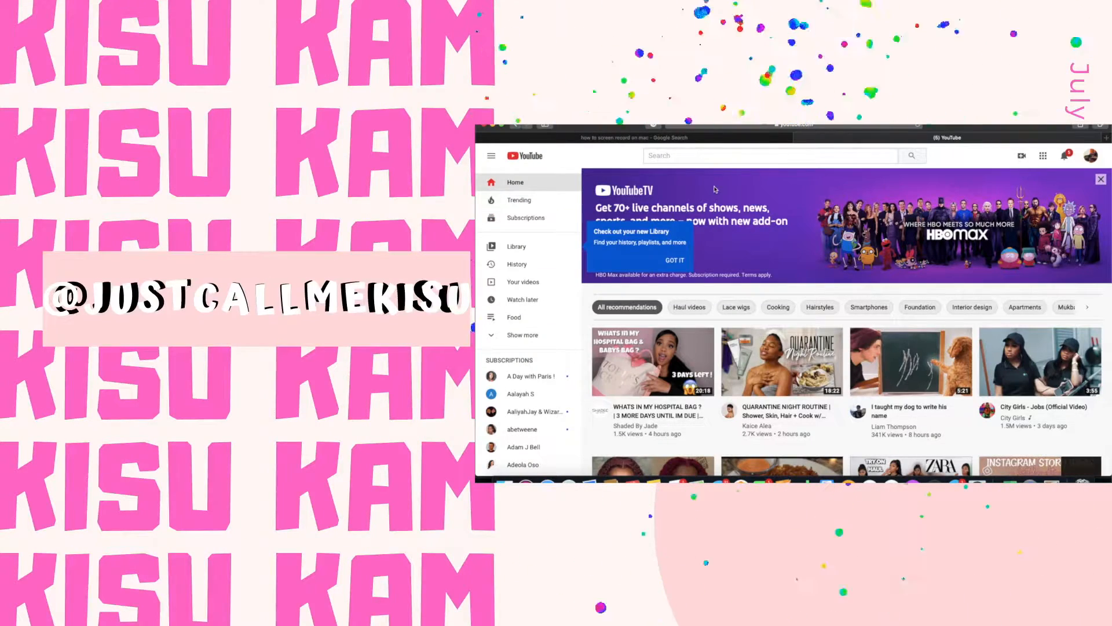
Search YouTube for 'youtube subscribe animation' and browse the results
text(y)
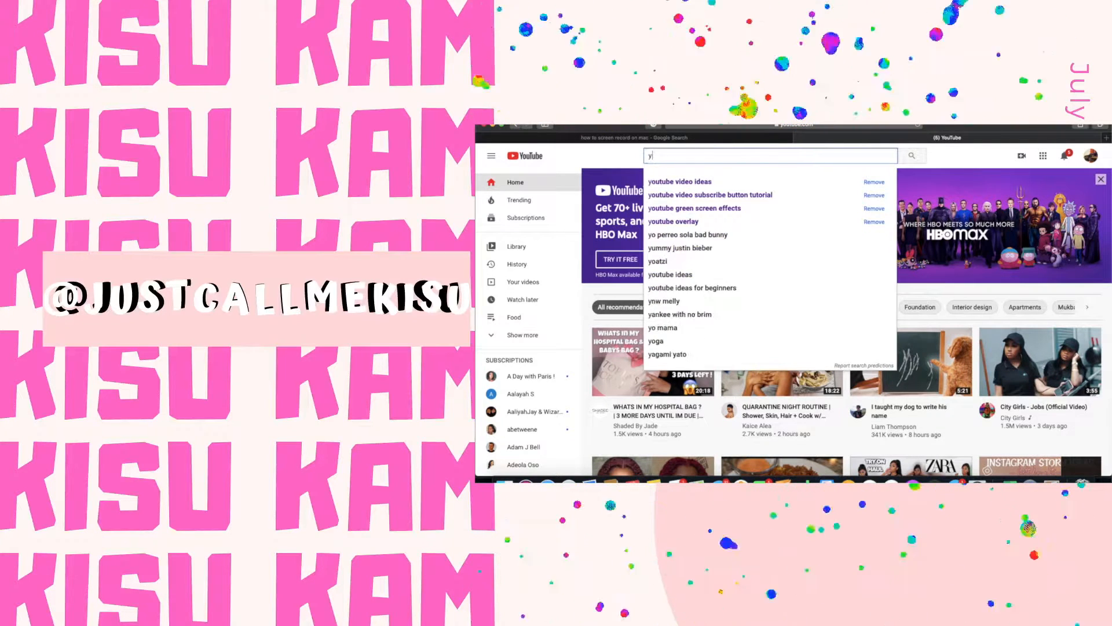
text(outube subscribe)
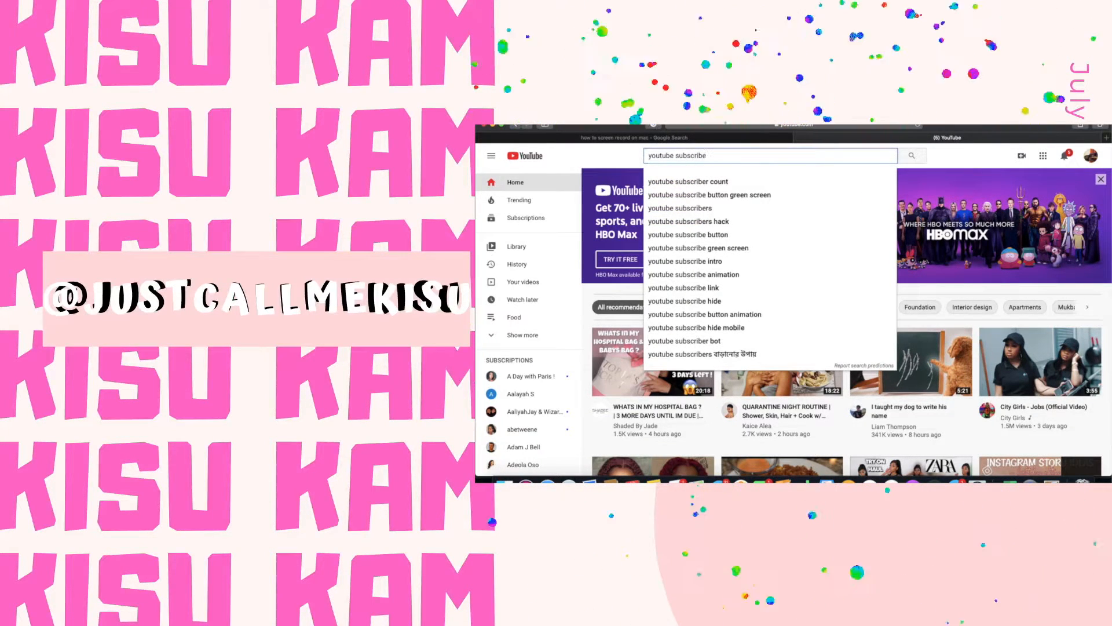
click(694, 275)
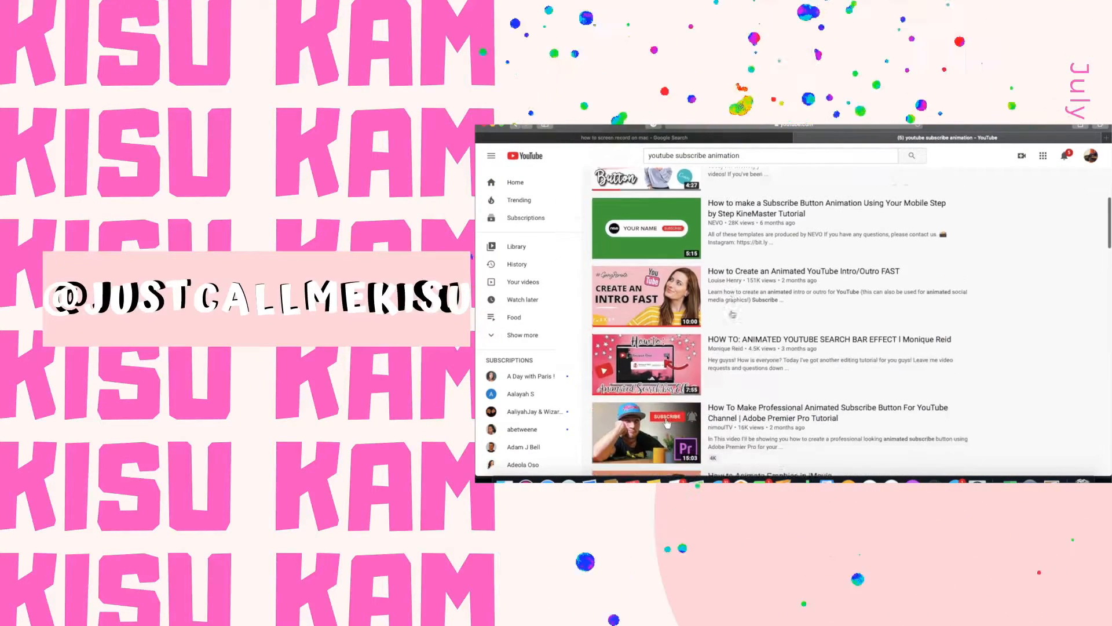
scroll(down, 3)
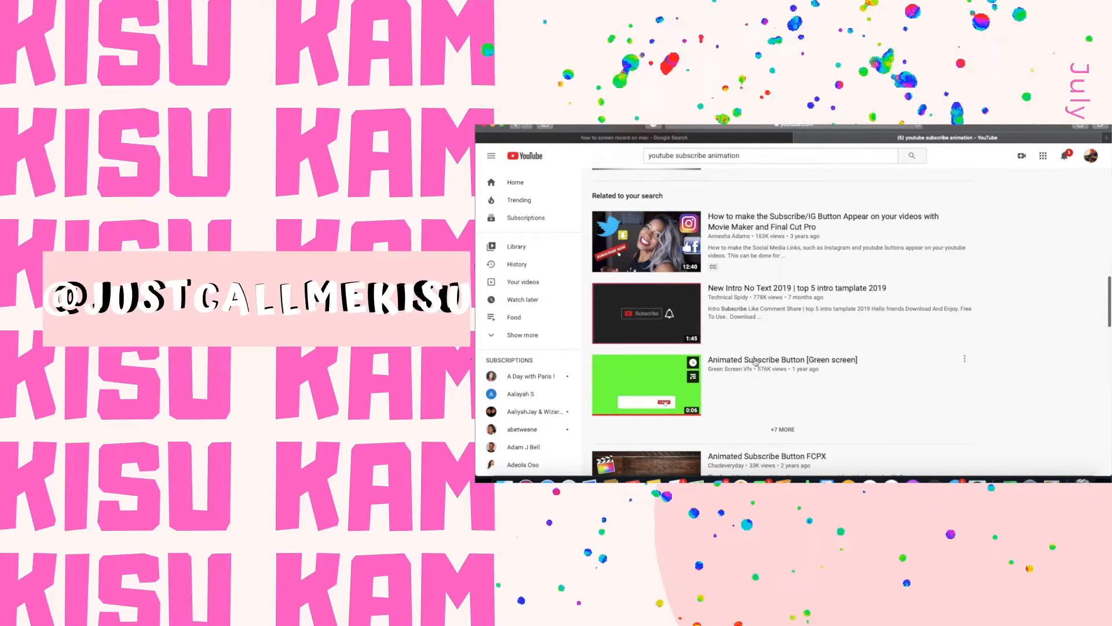
Open the Animated Subscribe Button [Green screen] video, dismiss the promo and play it
click(646, 385)
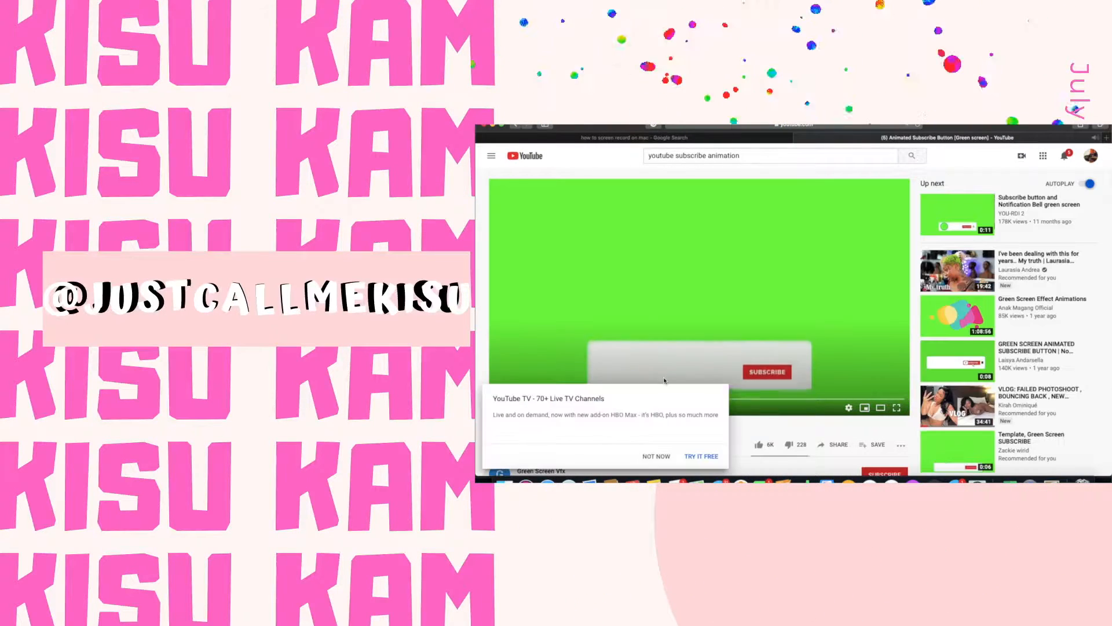
click(655, 456)
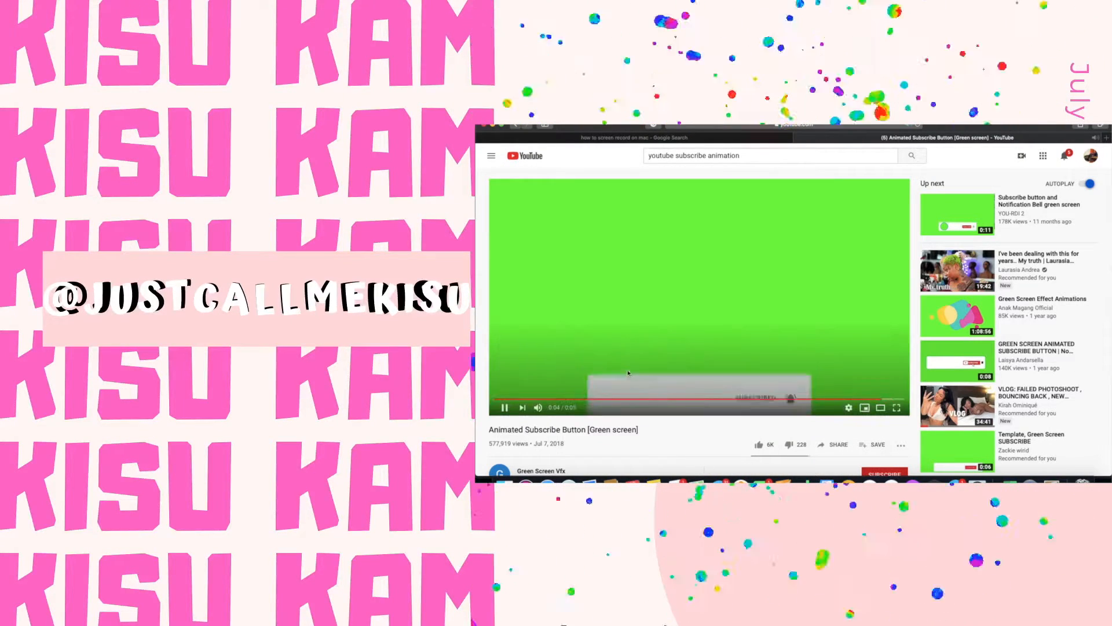
click(504, 406)
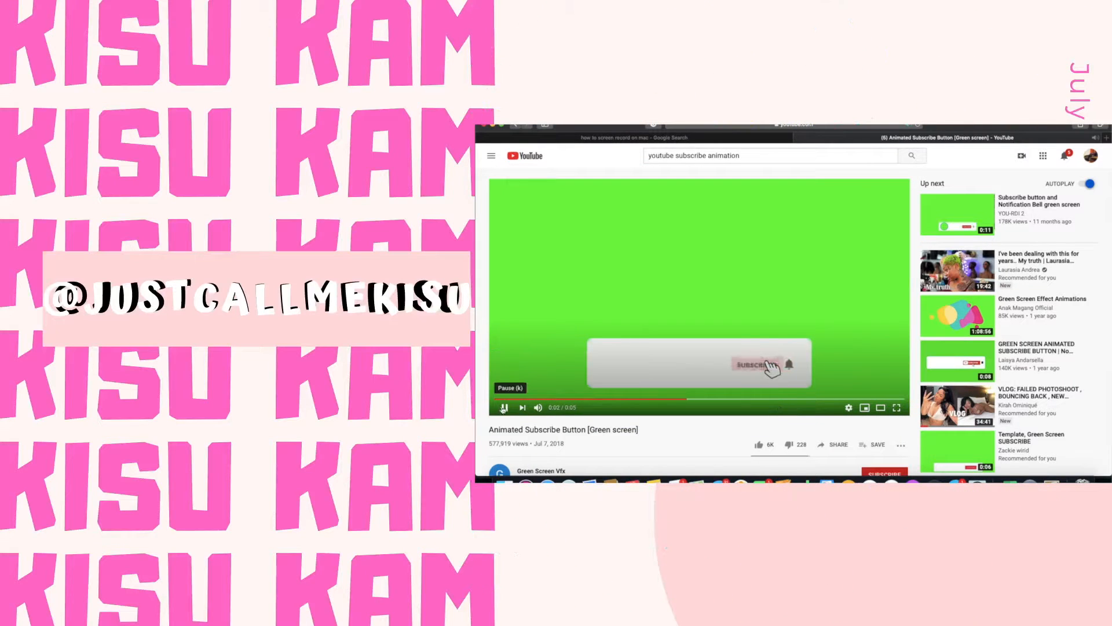
click(504, 407)
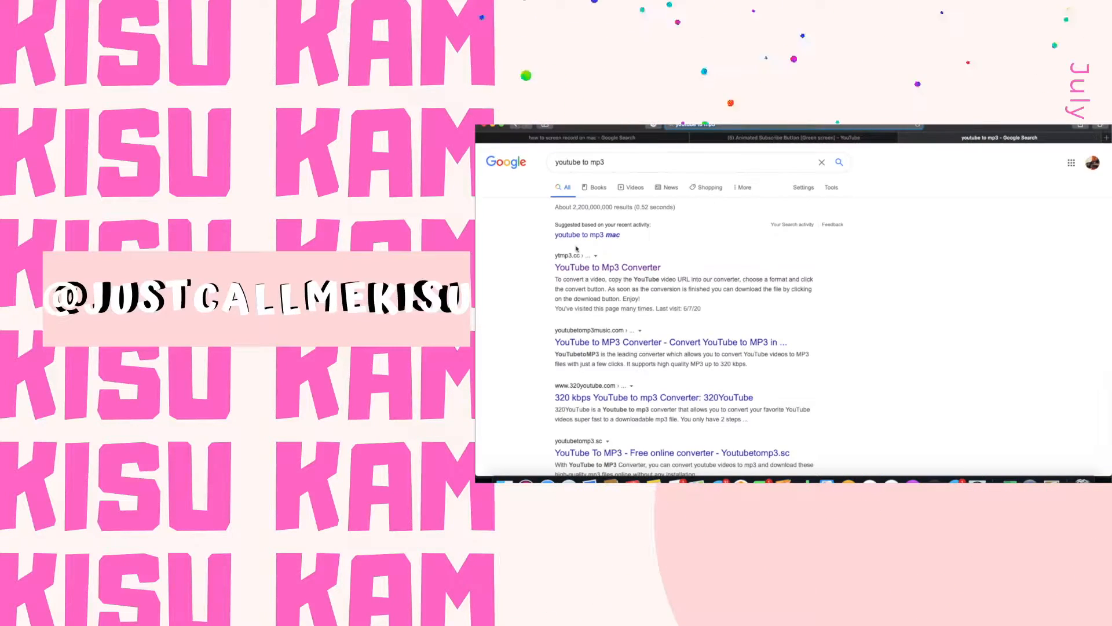
Open the YTMp3 YouTube to Mp3 Converter site from the Google results
click(606, 268)
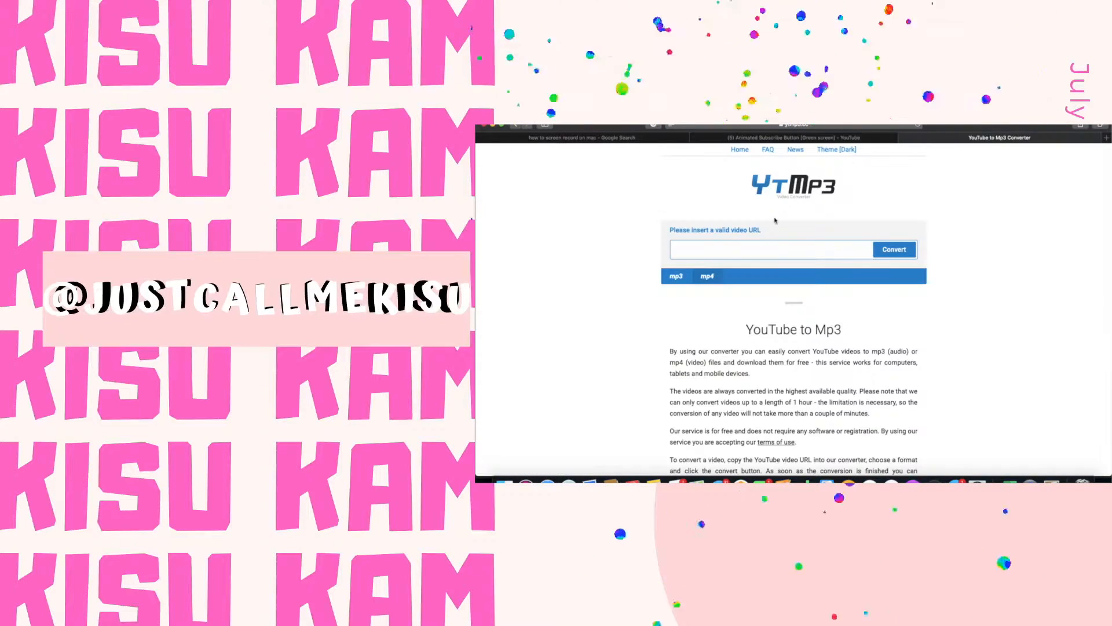
click(894, 249)
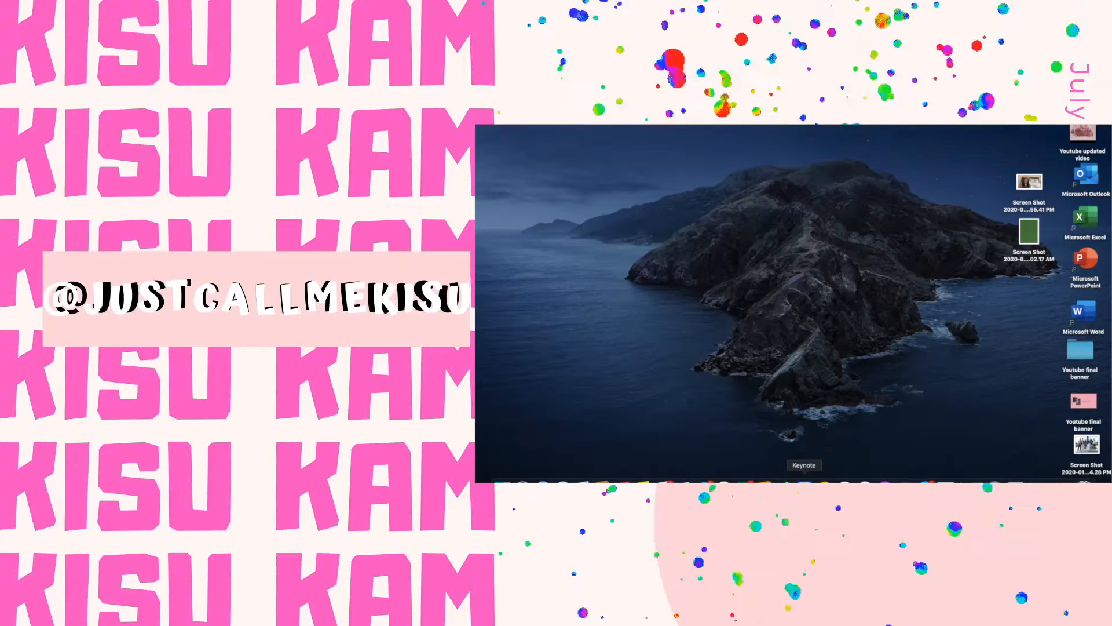
Launch Keynote and insert the green-screen file from the Youtube content folder onto the slide
click(803, 464)
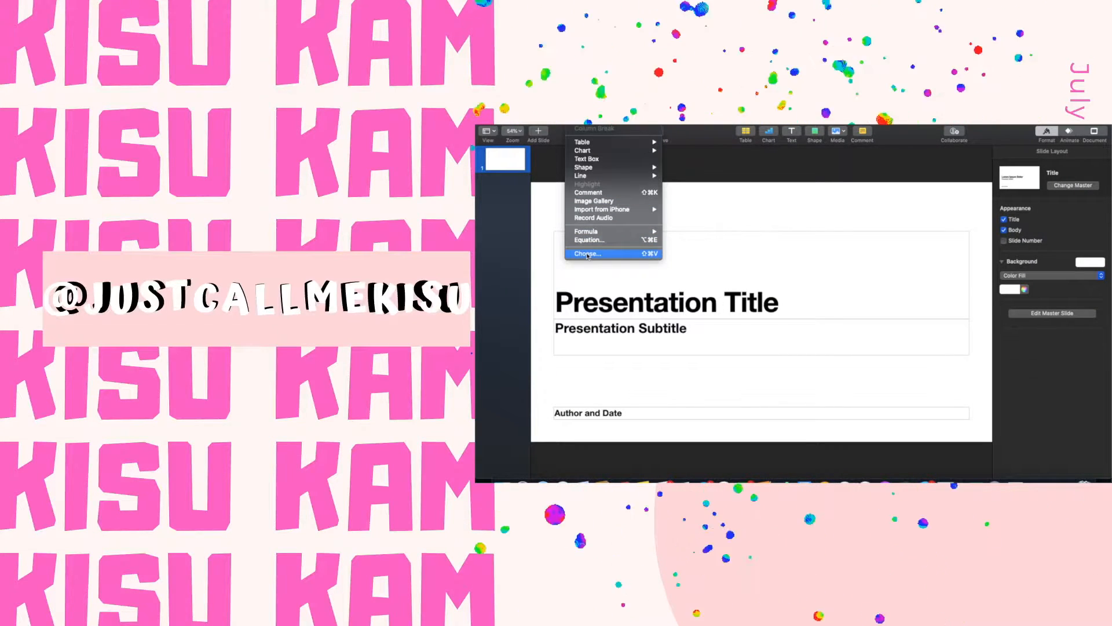
click(586, 254)
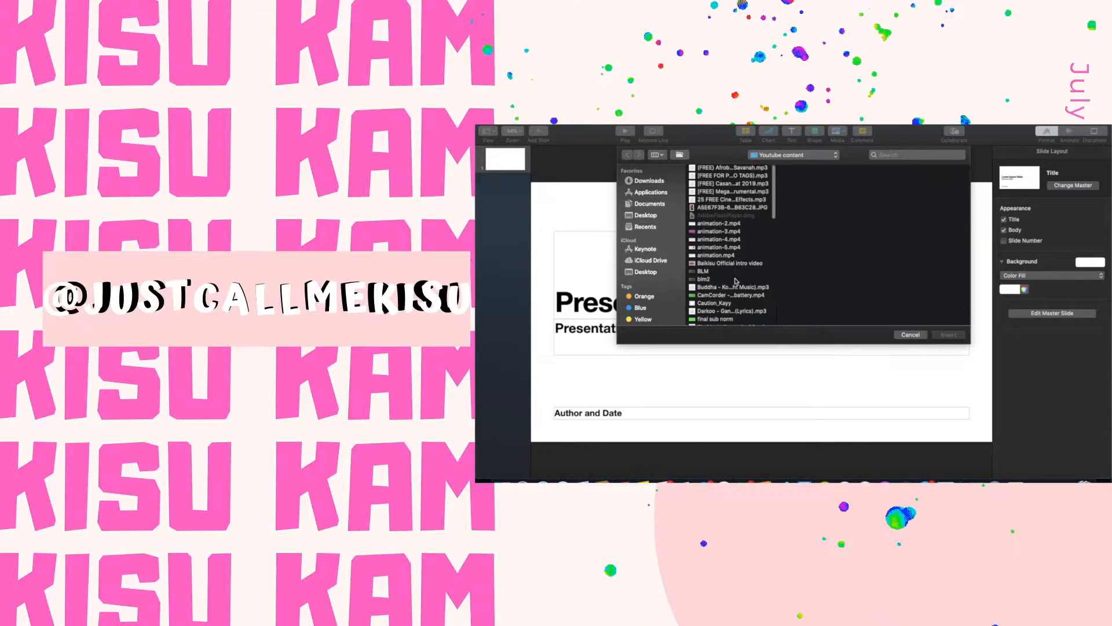
scroll(down, 3)
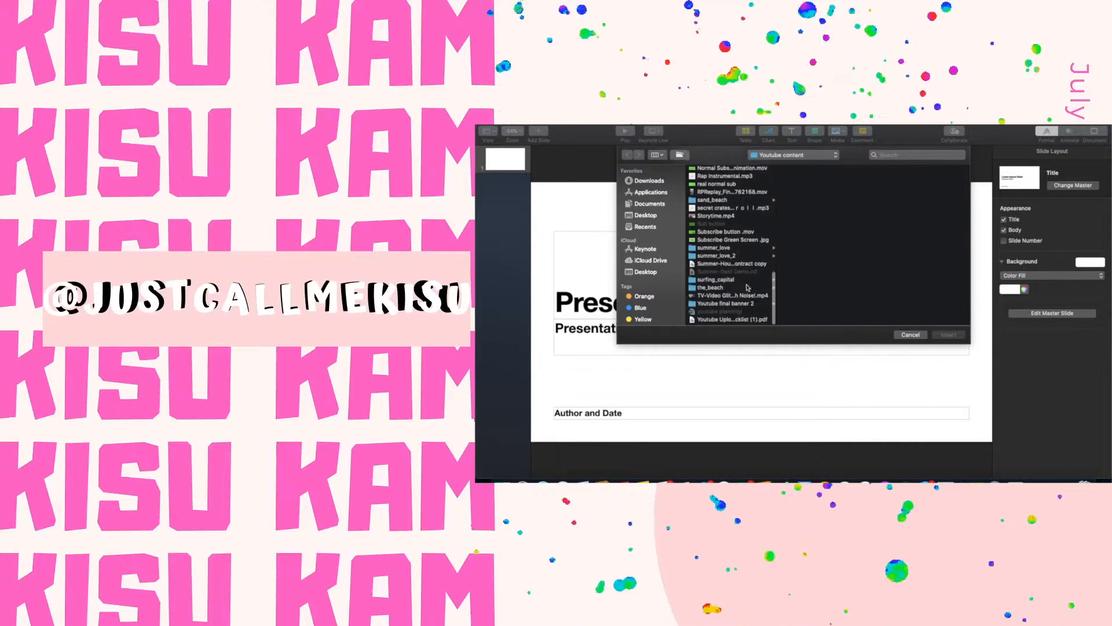
click(647, 181)
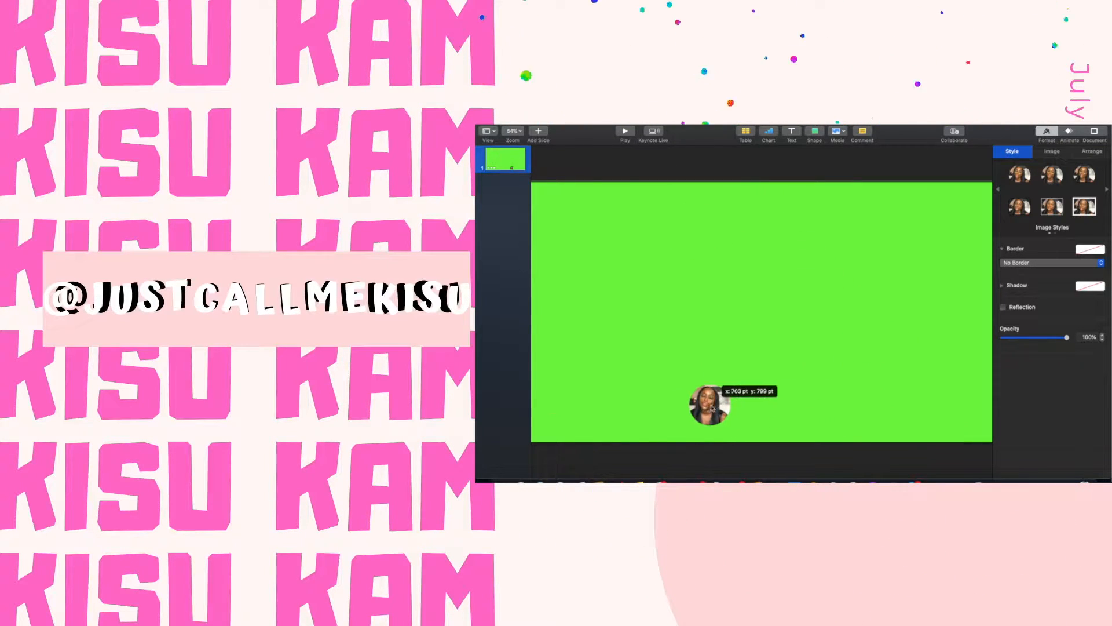
Add a text box with the channel name JustCallMeKisu beside the photo
click(705, 405)
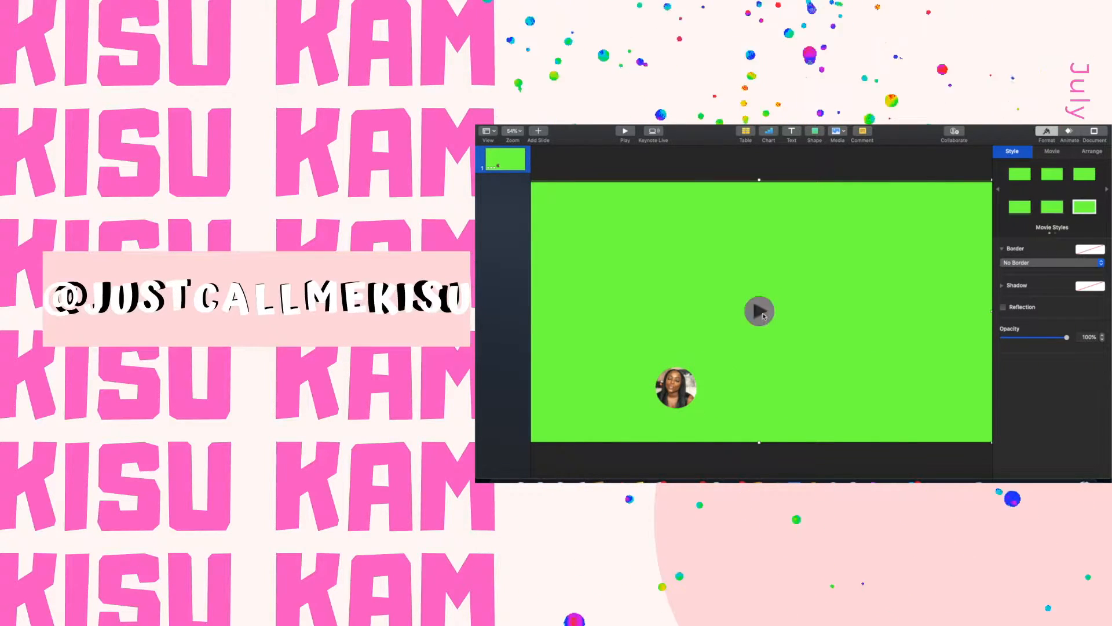
click(674, 387)
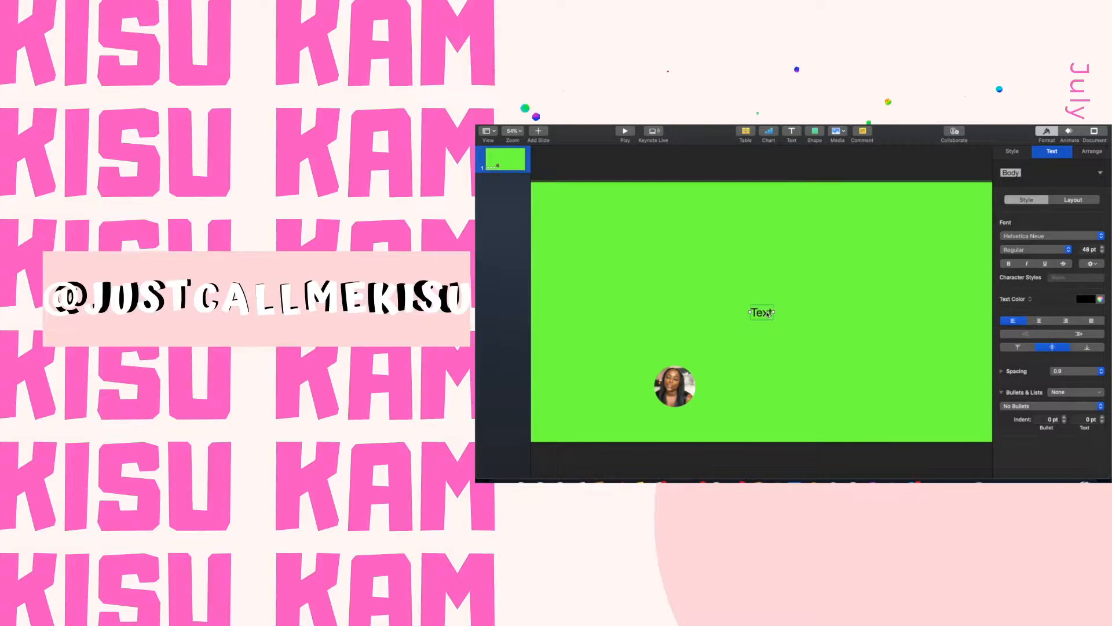
text(Just)
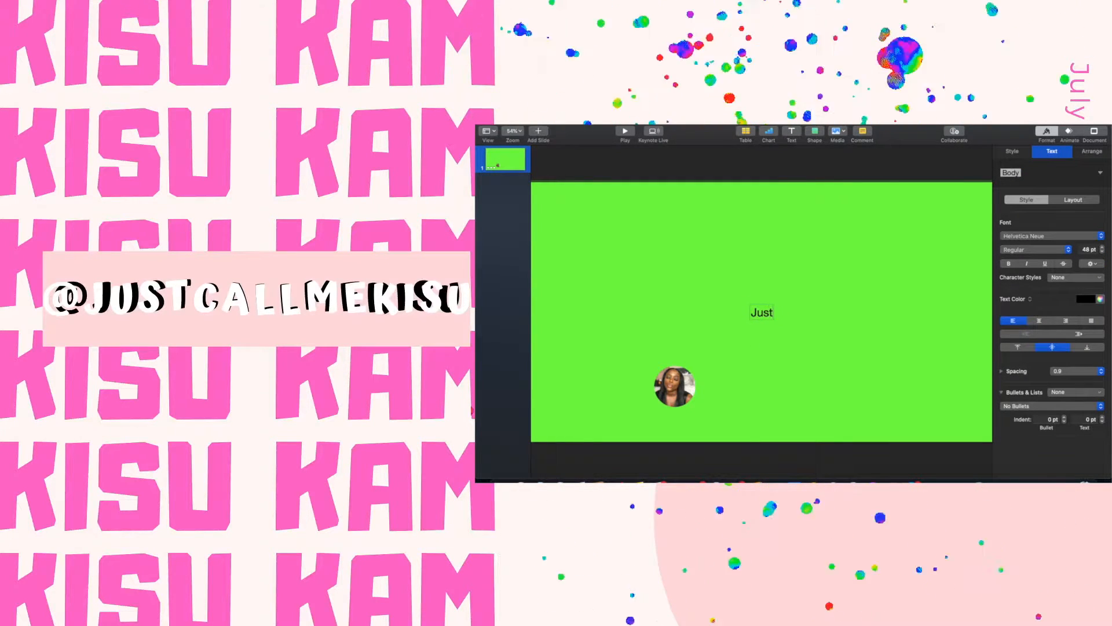
text(CallMeK)
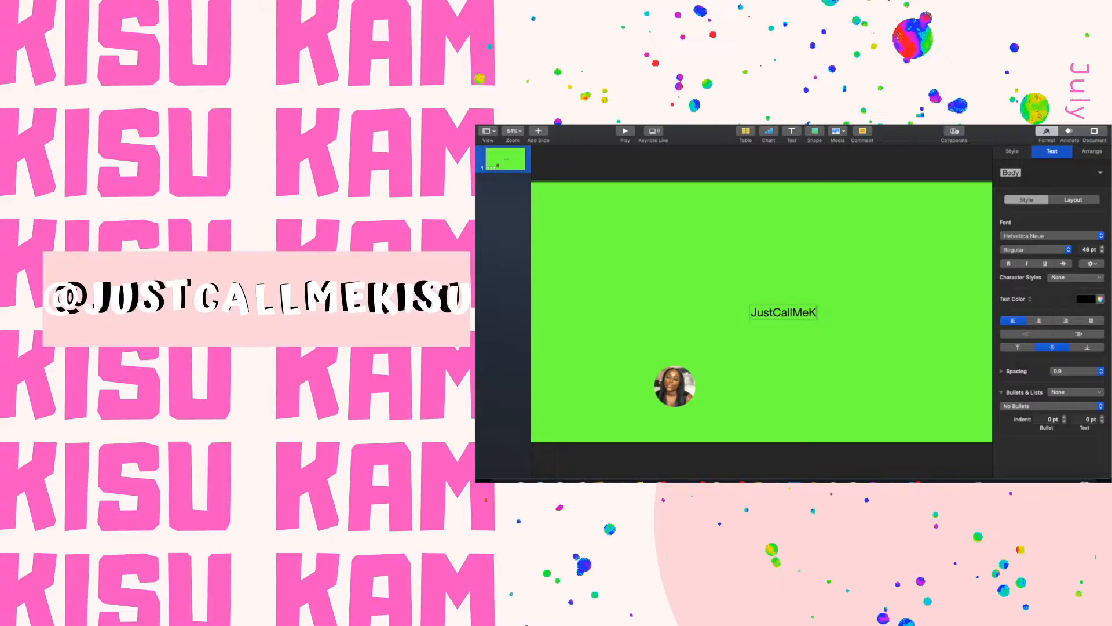
text(isu)
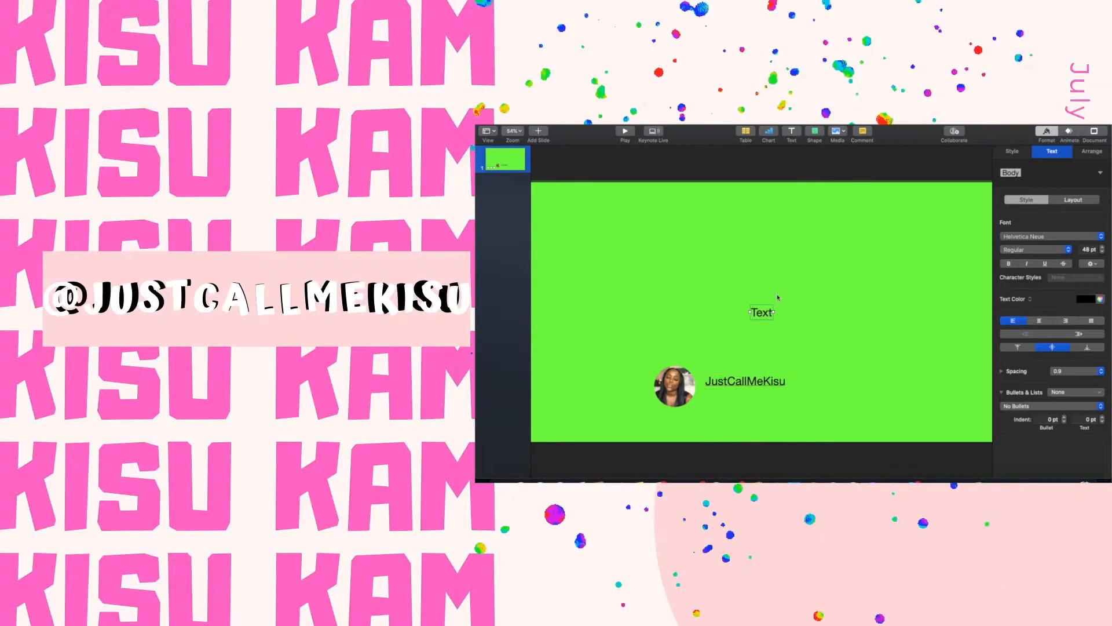
Add the category line Beauty|Lifestyle|Vlogs|More beneath the channel name
text(B)
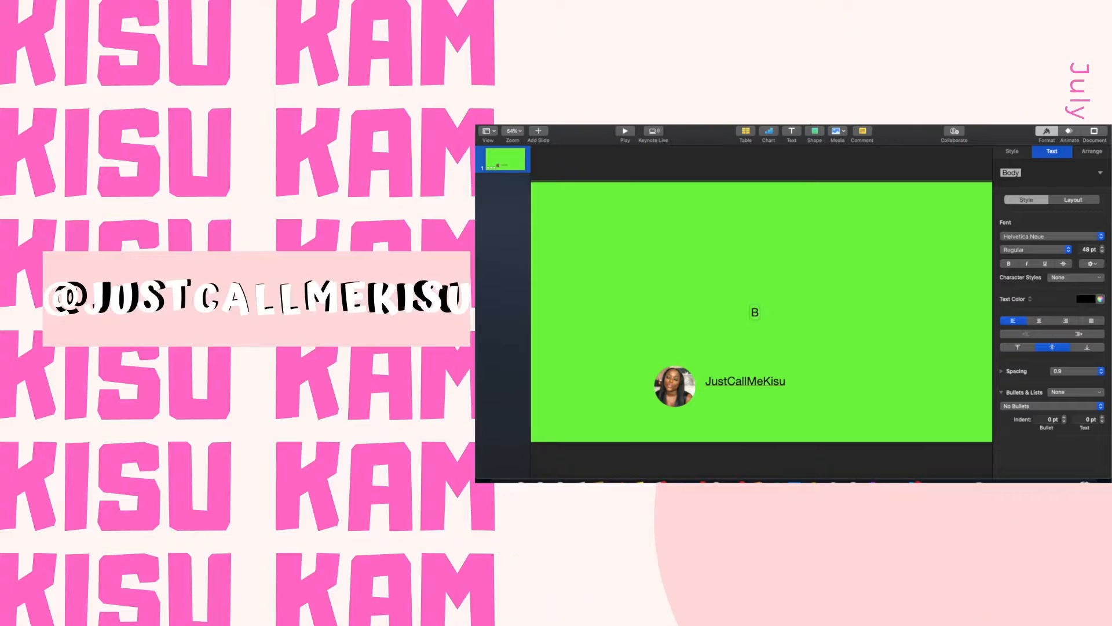
text(eauty)
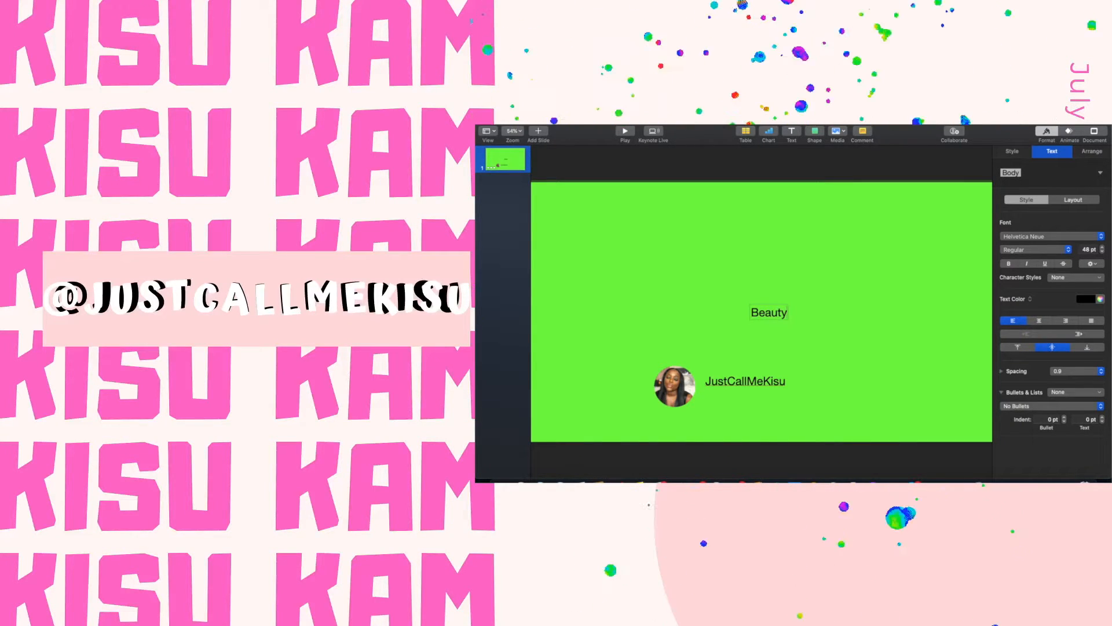
text(Lifesy)
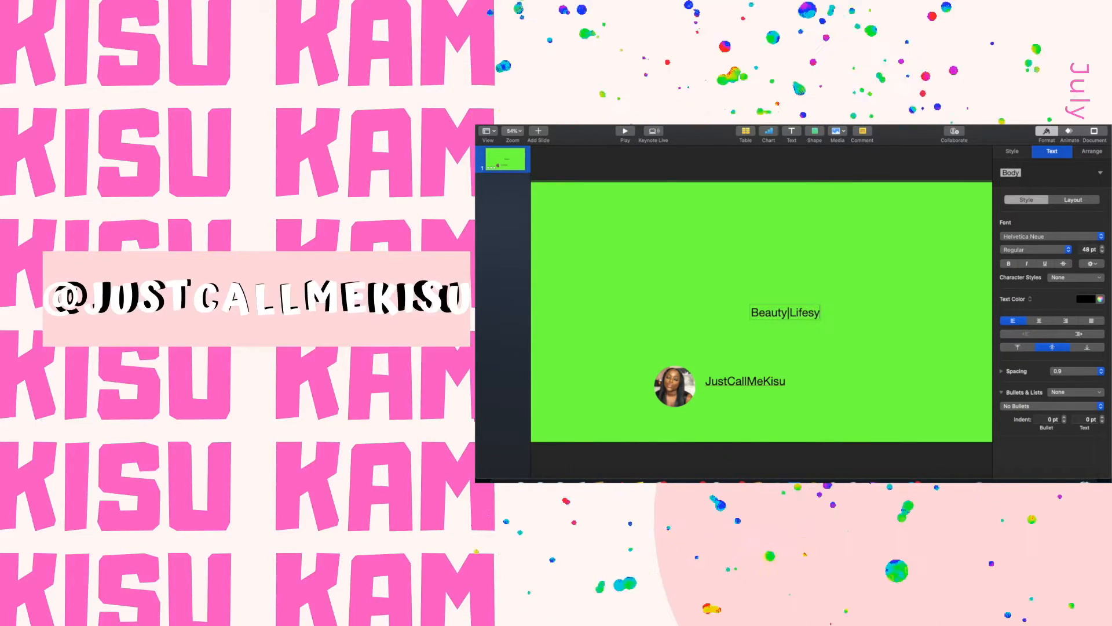
text(tle)
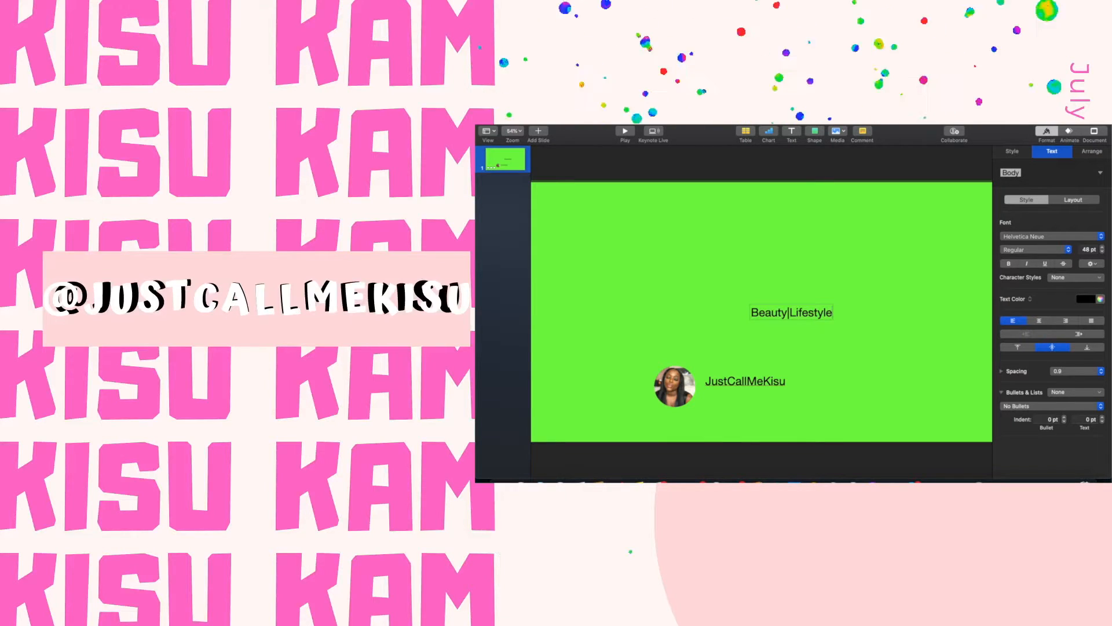
text(|Vlogs)
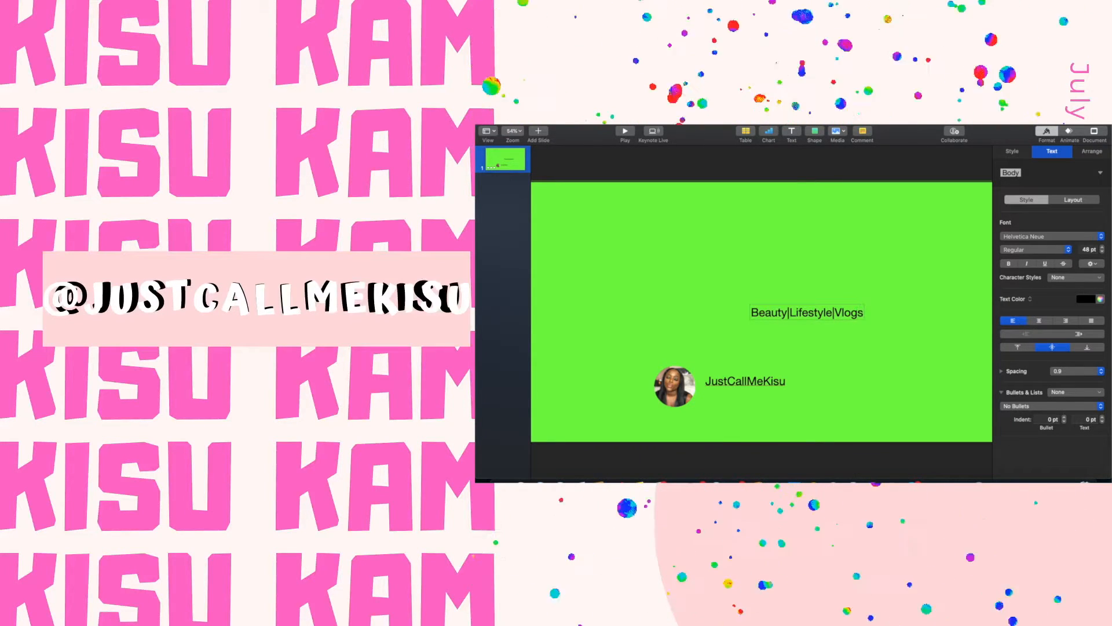
text(|More)
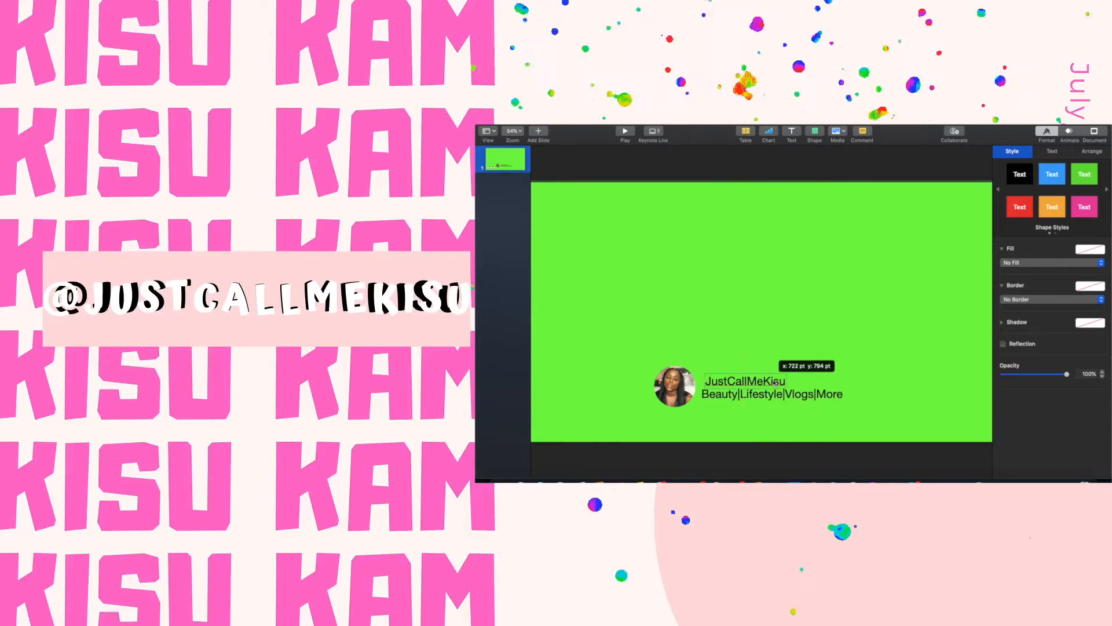
Shrink the category text's font size in the Text inspector, then select the channel name for formatting
click(755, 387)
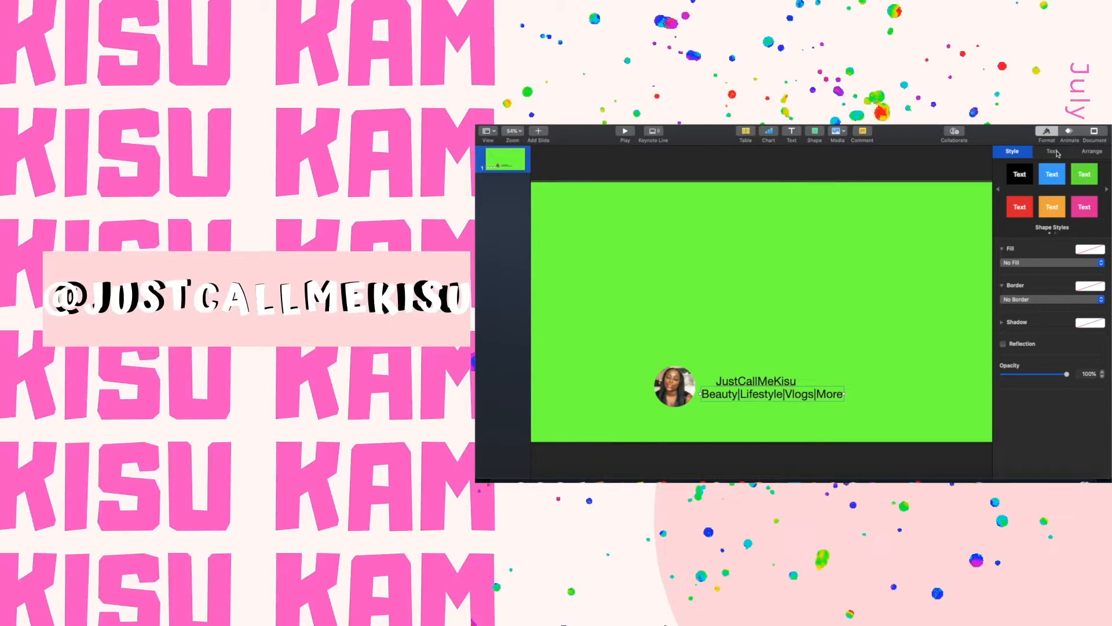
click(1053, 151)
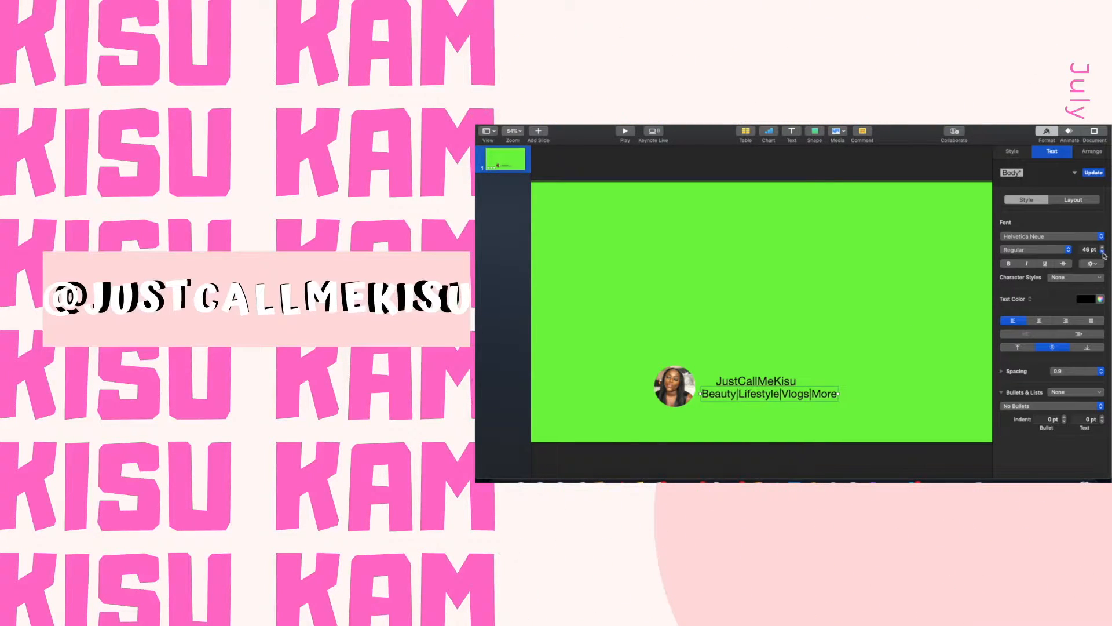
click(1101, 252)
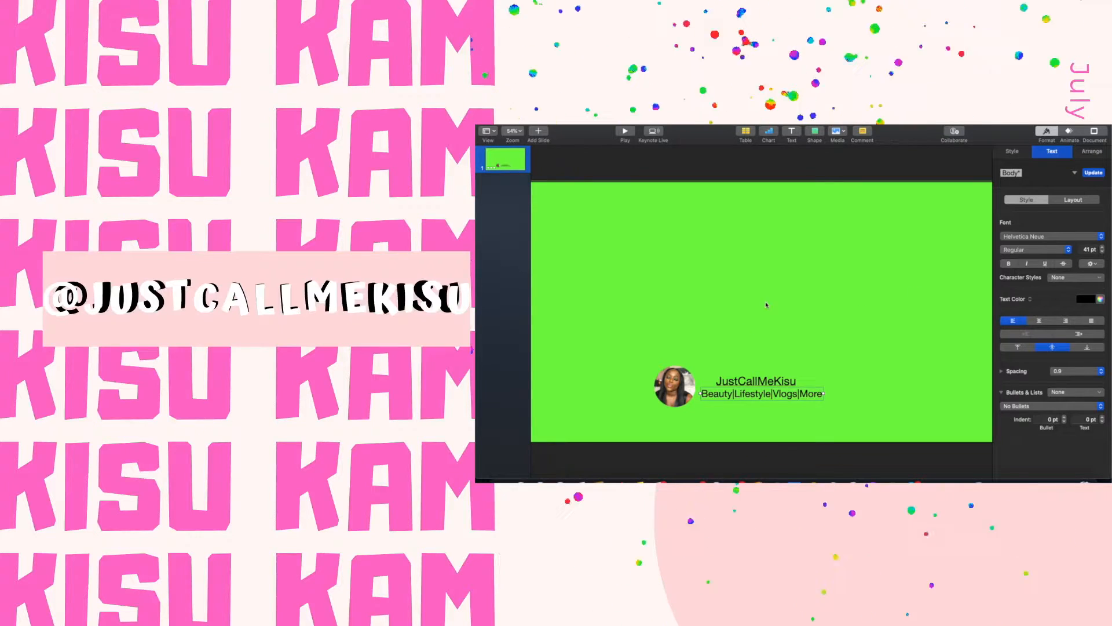
click(1012, 151)
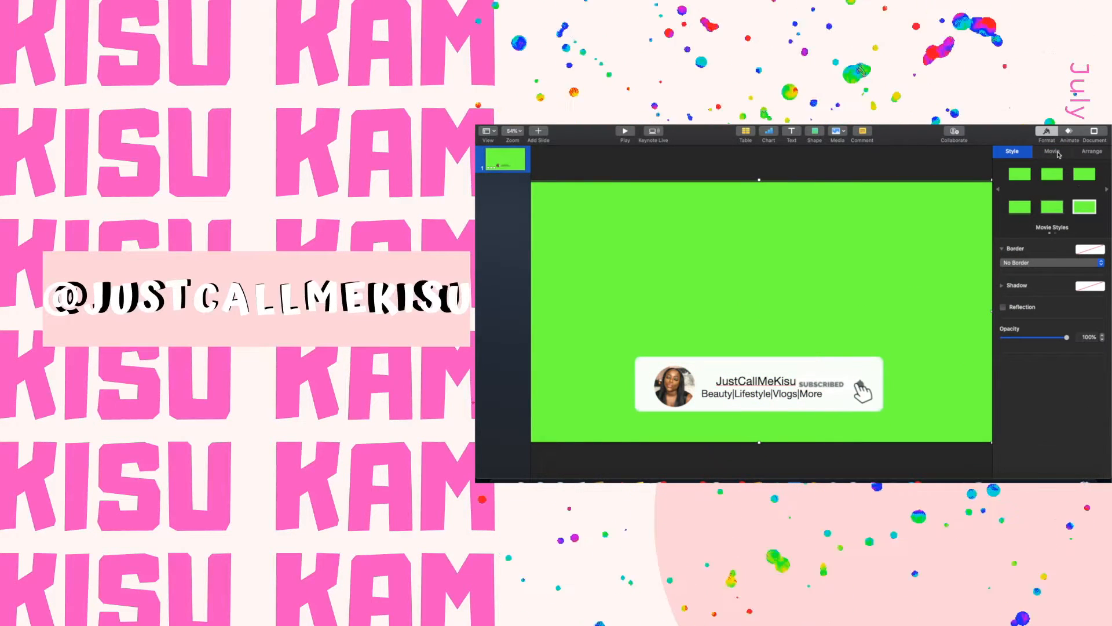
click(1053, 151)
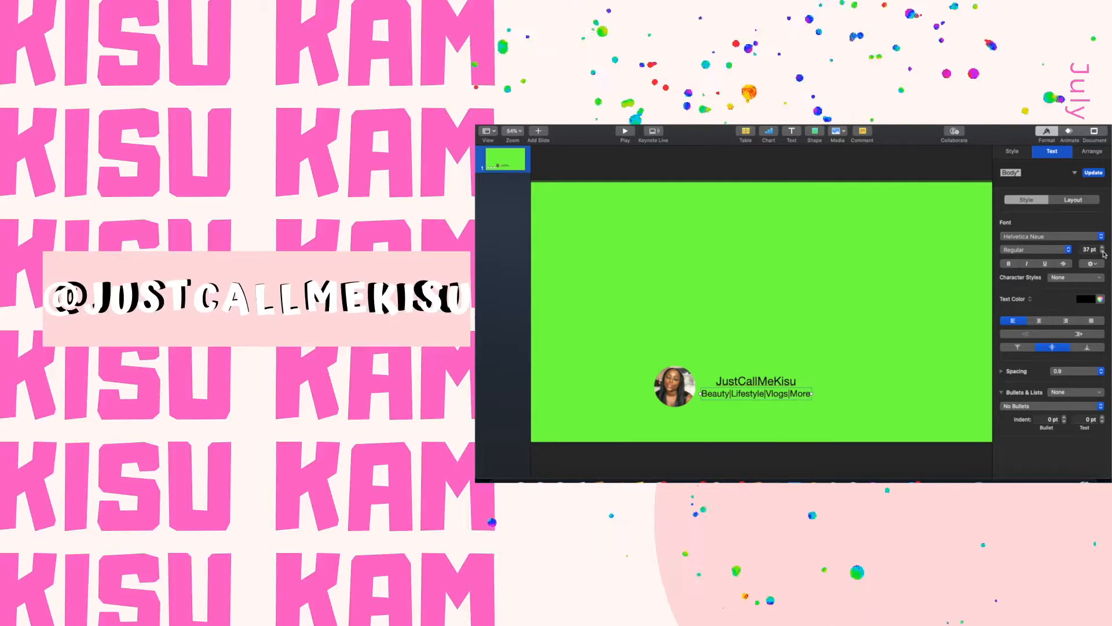
click(1104, 251)
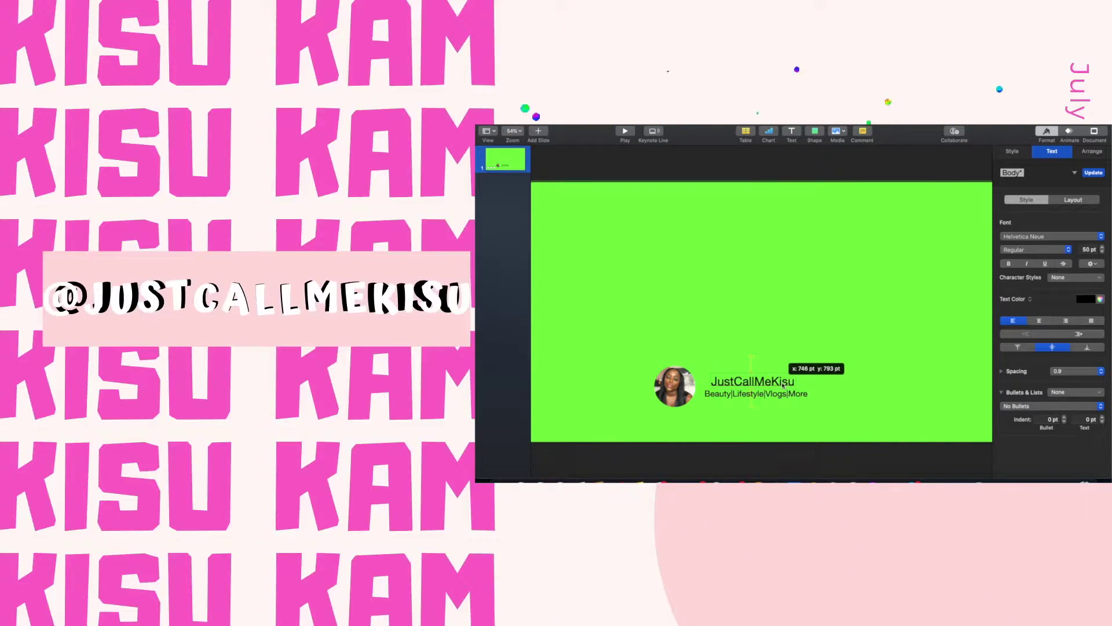
click(758, 384)
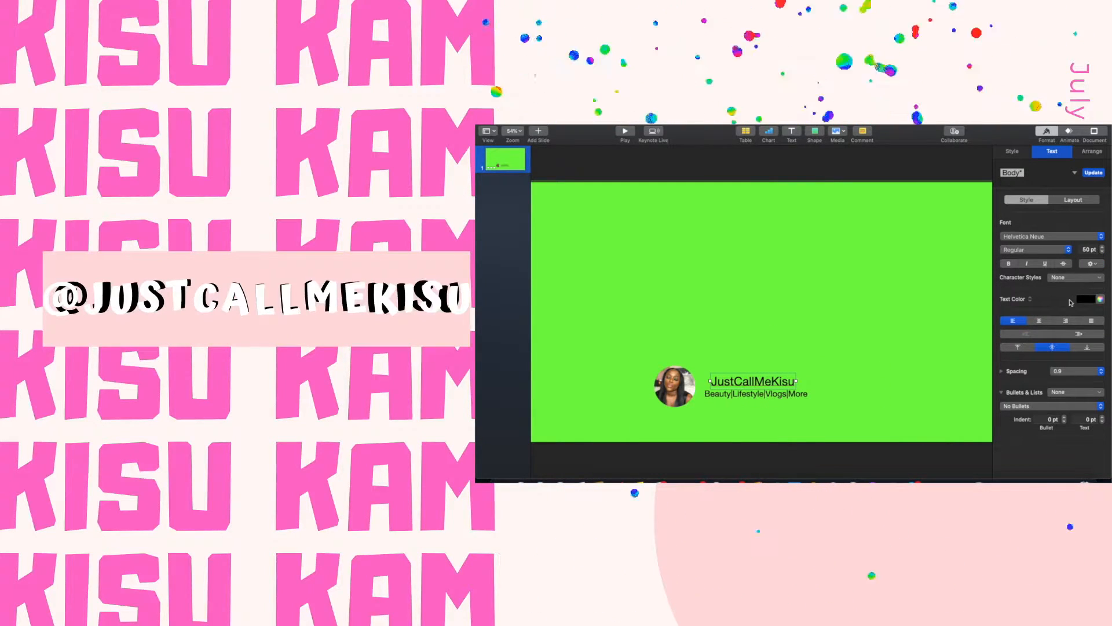
click(1095, 299)
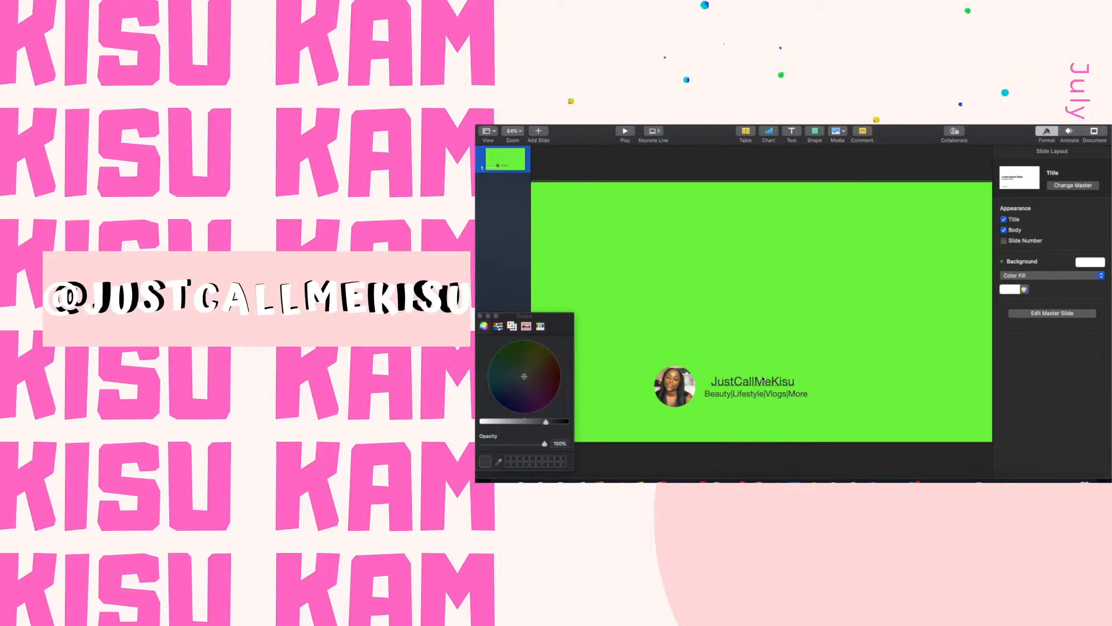
Give the photo a Fade and Move build-in with a set direction, and switch the name's effect to Fade and Move
click(758, 384)
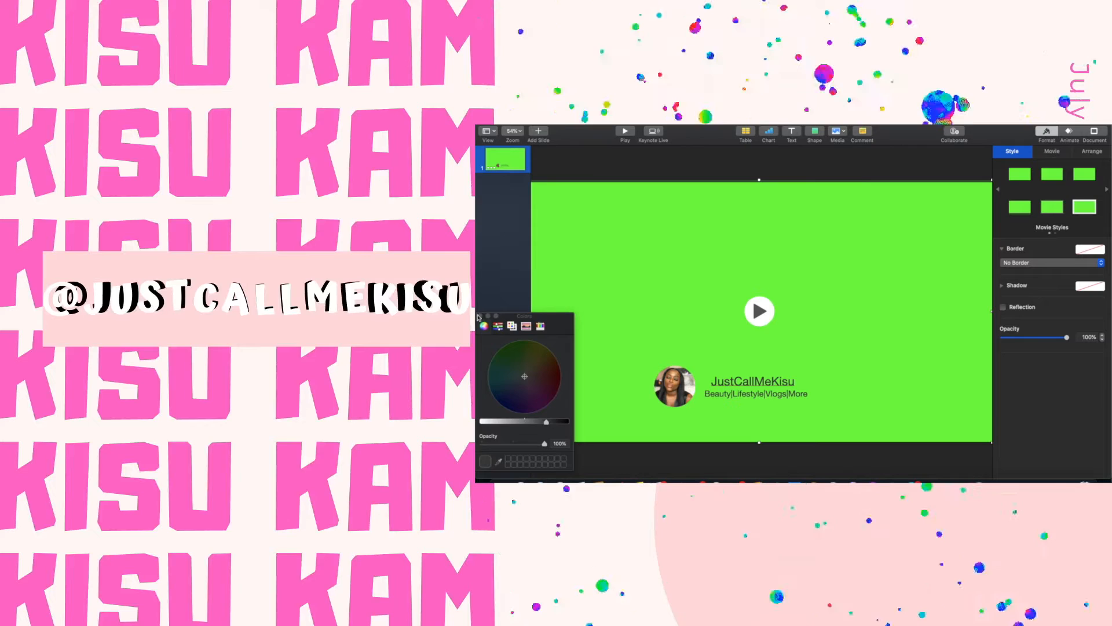
click(1069, 135)
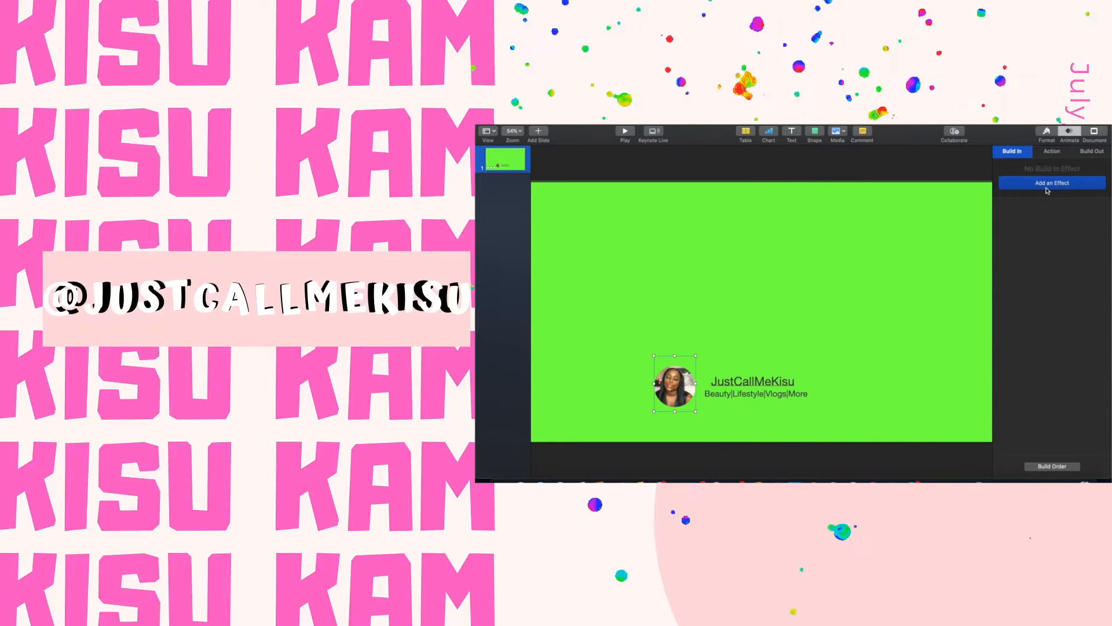
click(1051, 183)
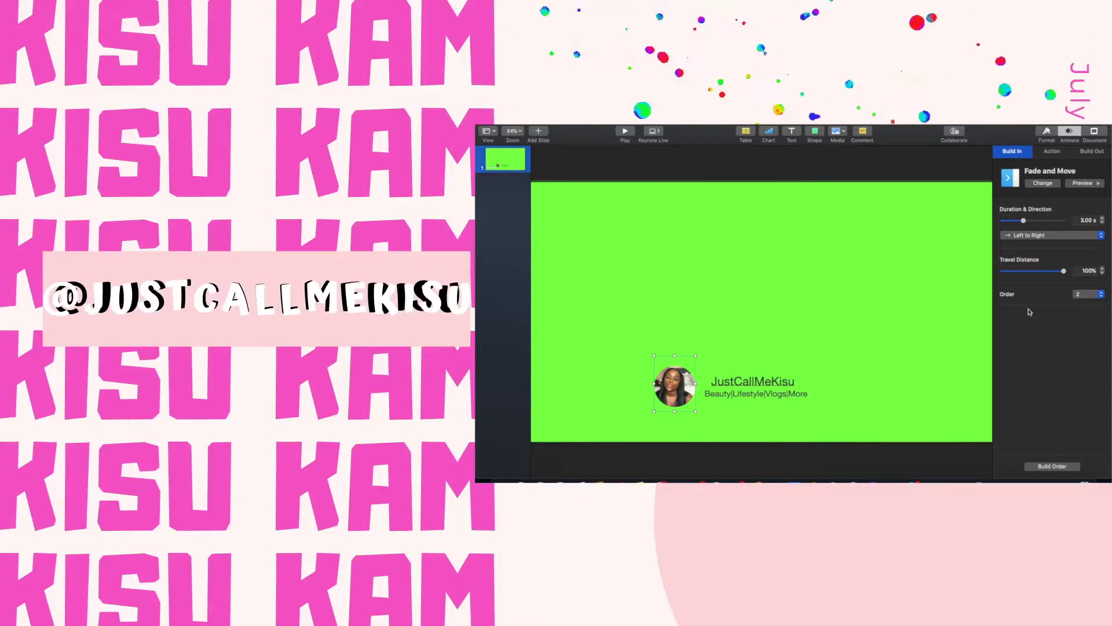
click(1051, 236)
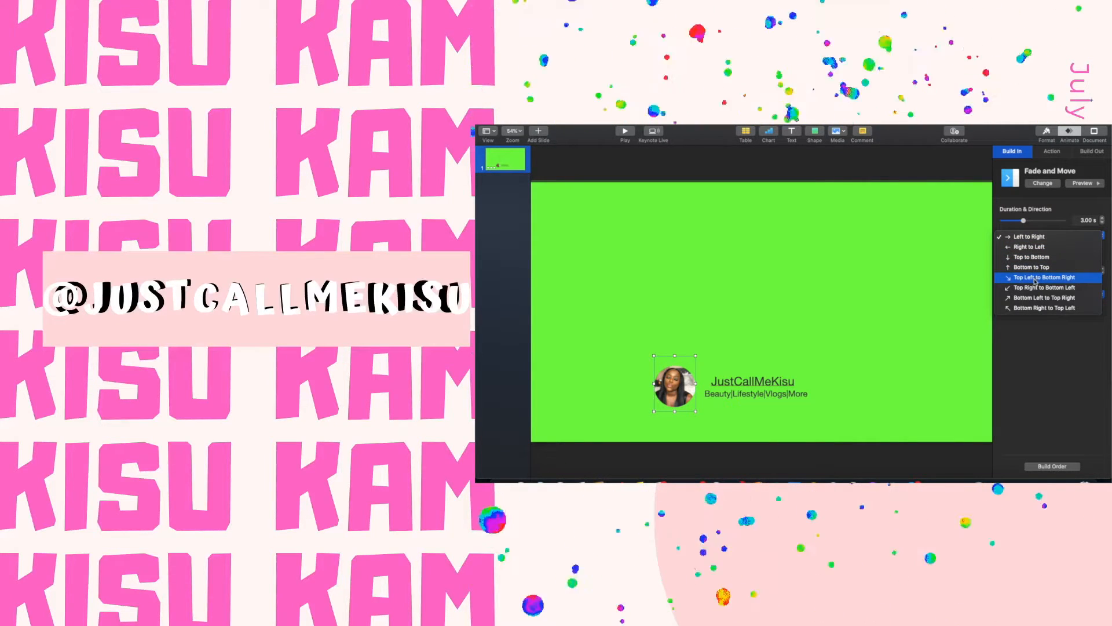
click(1029, 256)
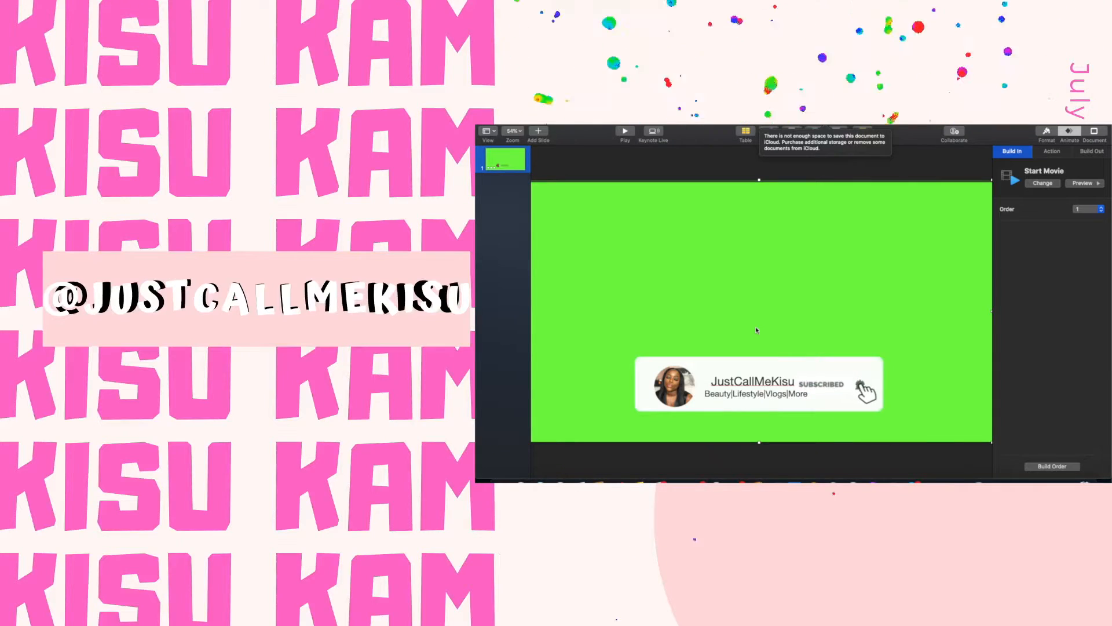
click(1042, 183)
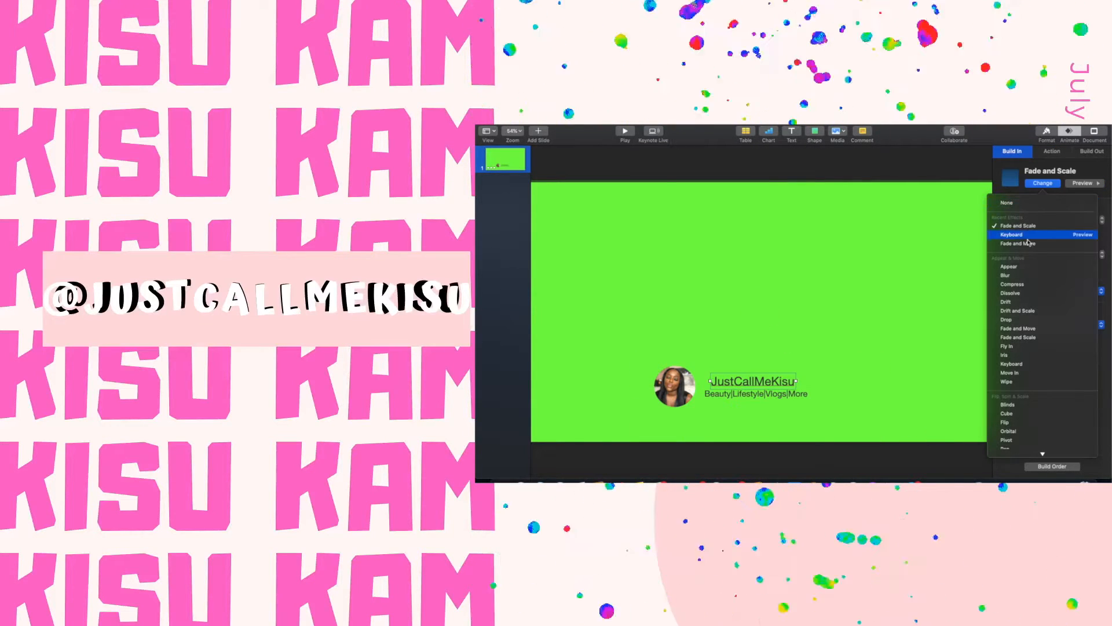
mouse_move(1018, 243)
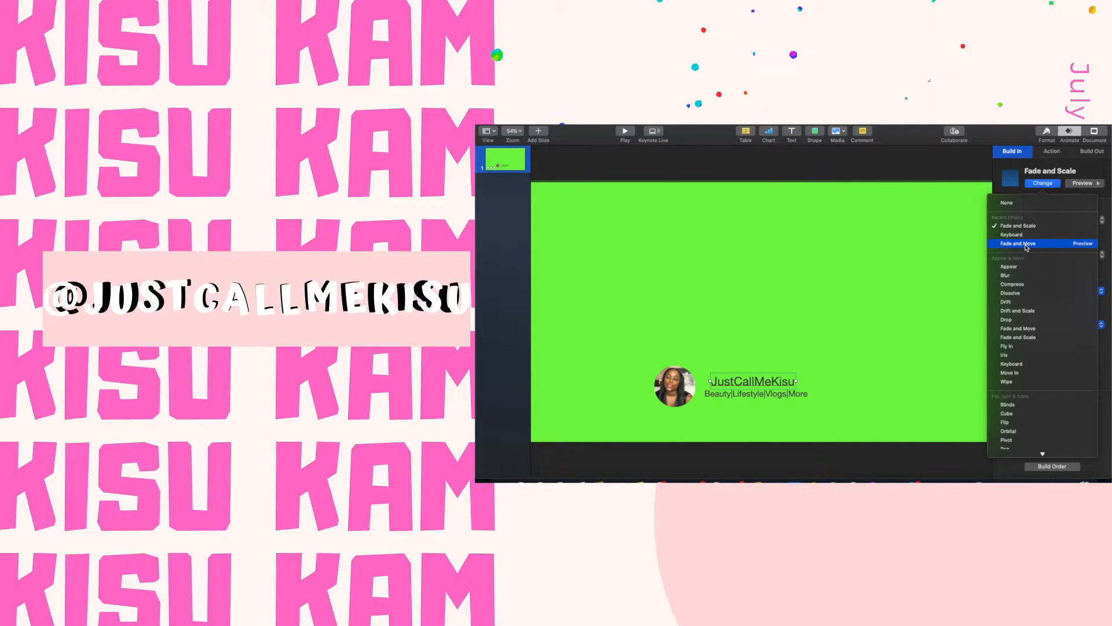
click(1017, 243)
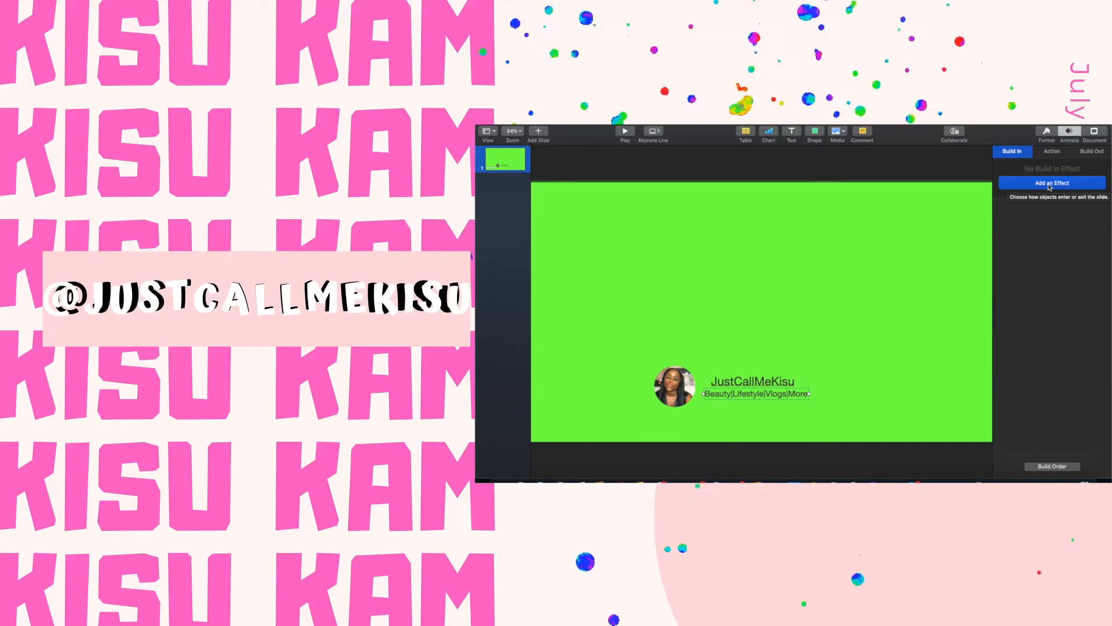
Add a build-in to the category text, arrange it in the build order and preview the sequence
click(1051, 182)
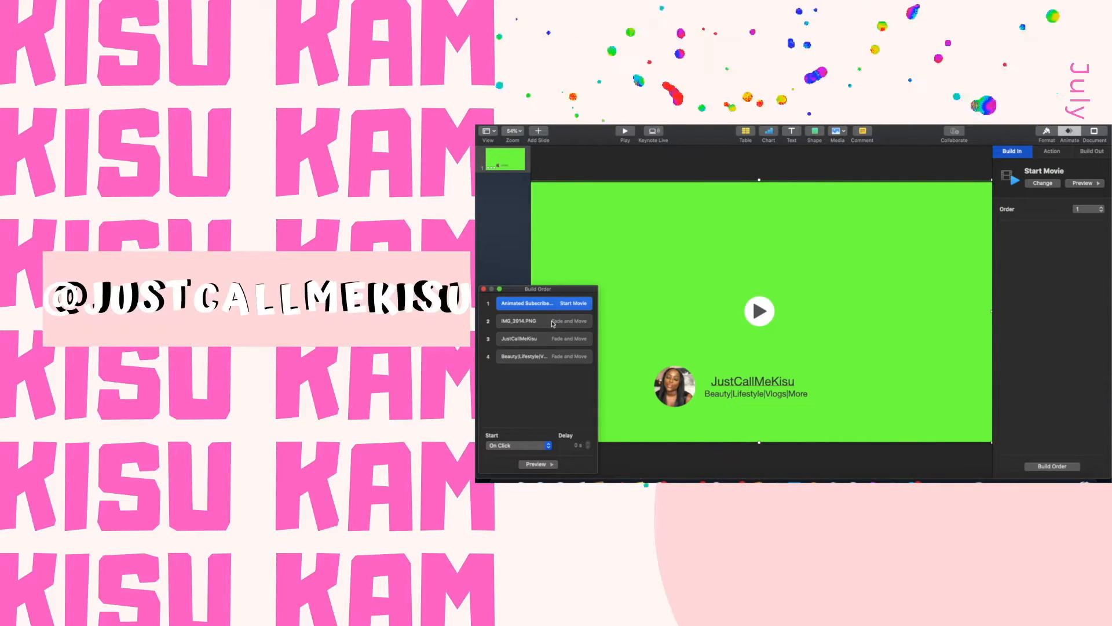
click(519, 333)
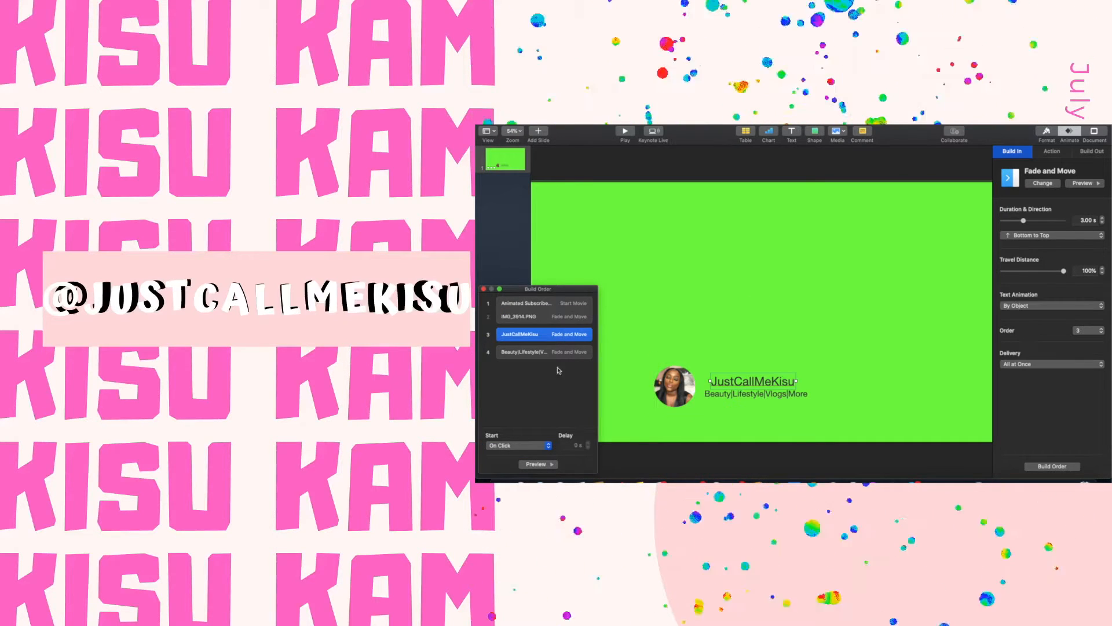
click(518, 445)
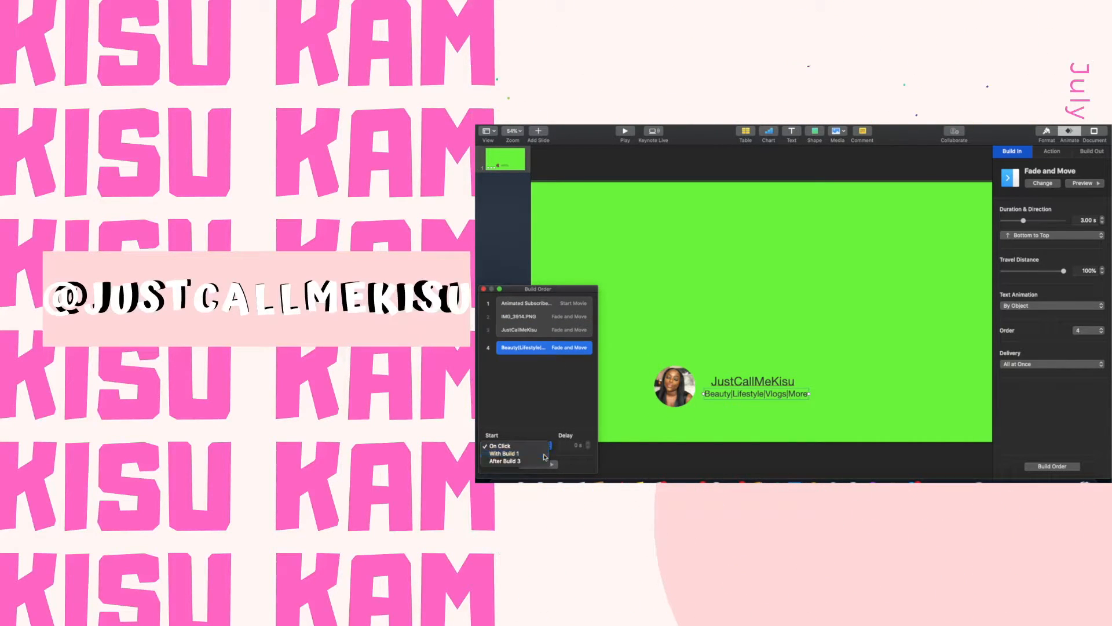
click(516, 455)
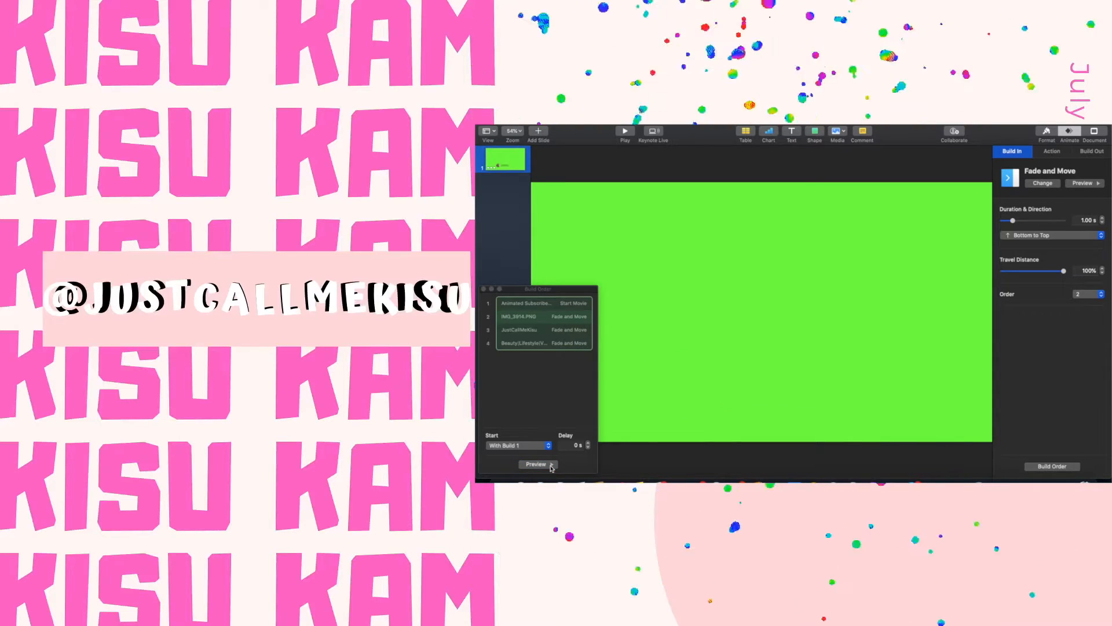
click(521, 316)
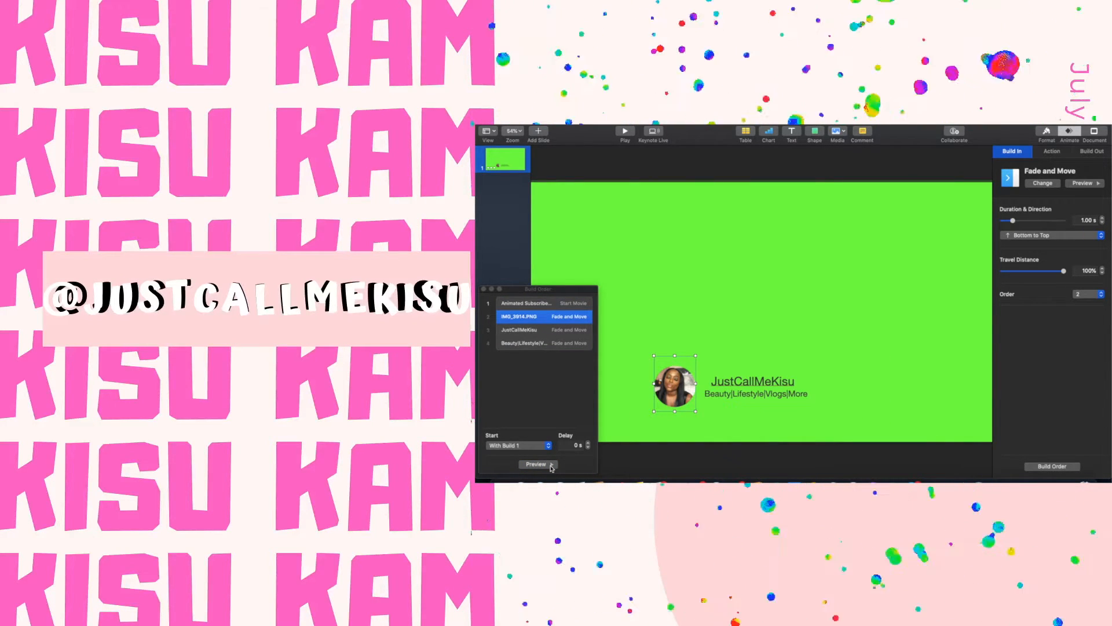
Shorten the category text's entrance duration to 1.00 s and preview it
click(519, 329)
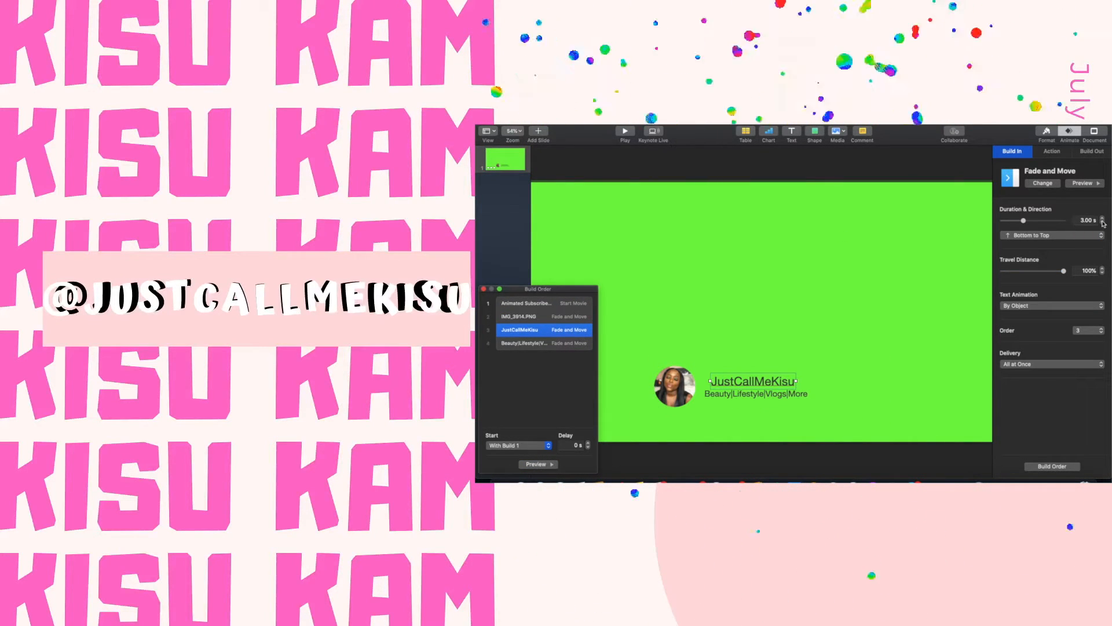
click(1104, 223)
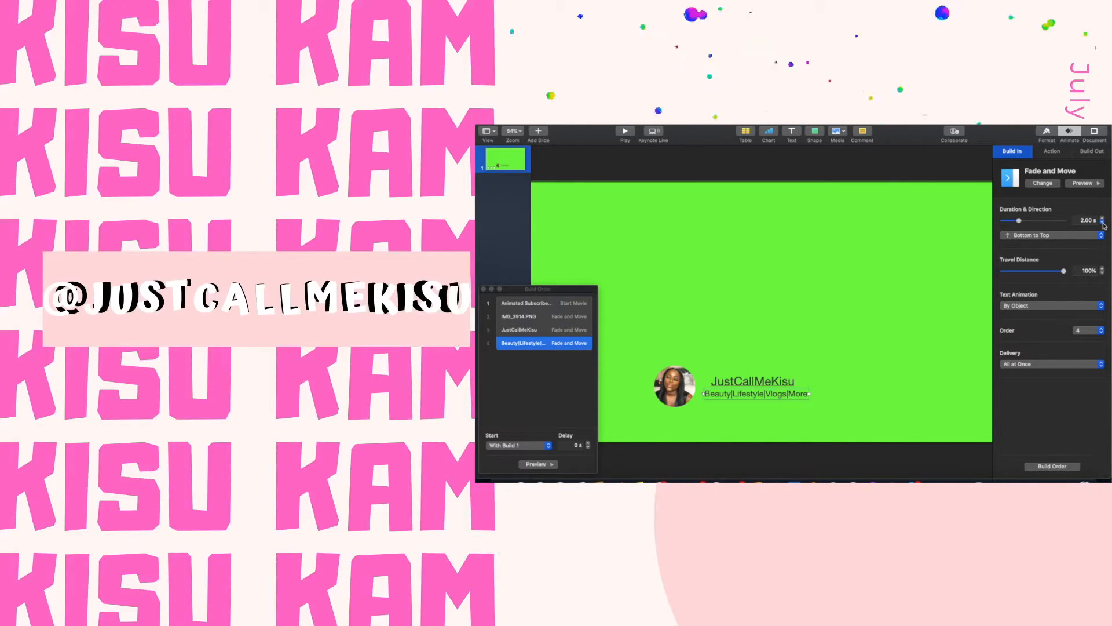
click(1102, 222)
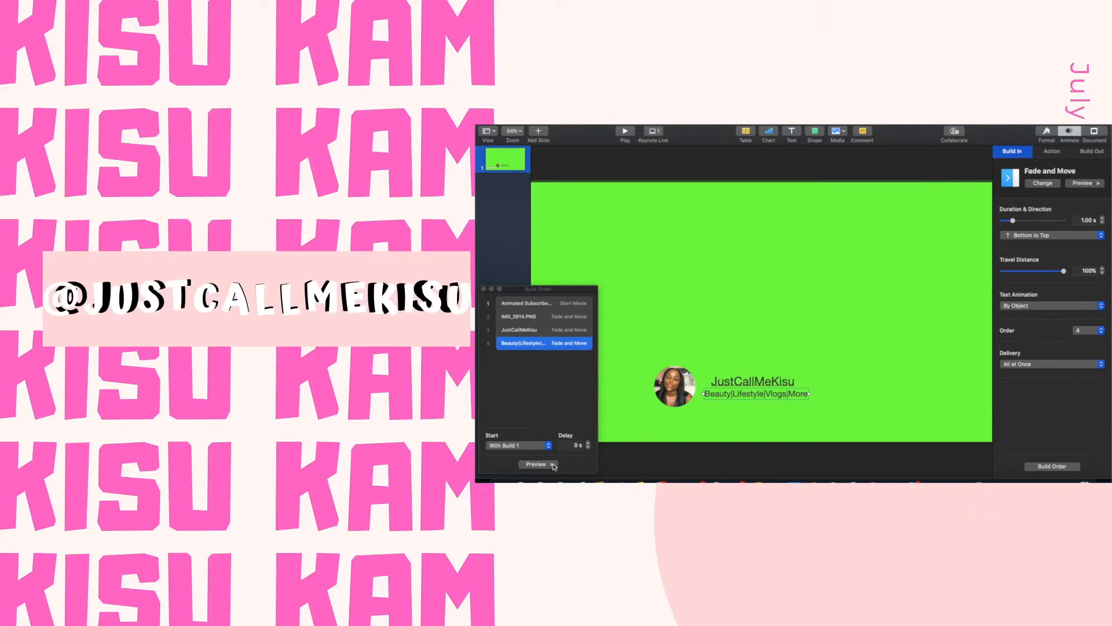
click(536, 465)
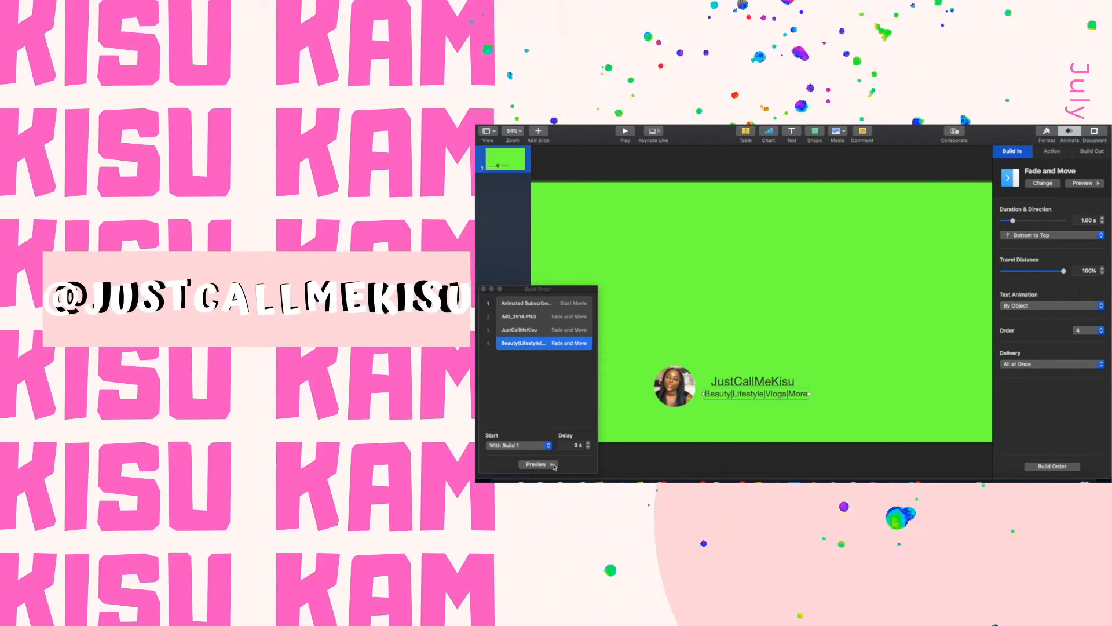
click(1052, 150)
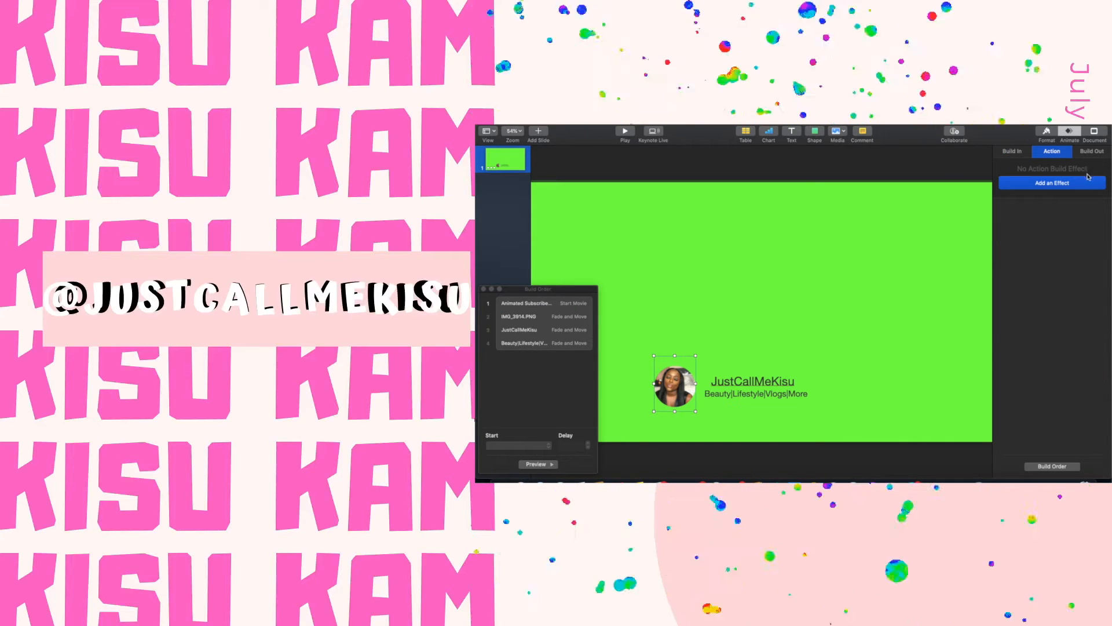
Add a Blink action to the photo with Fade ticked and preview it
click(1052, 182)
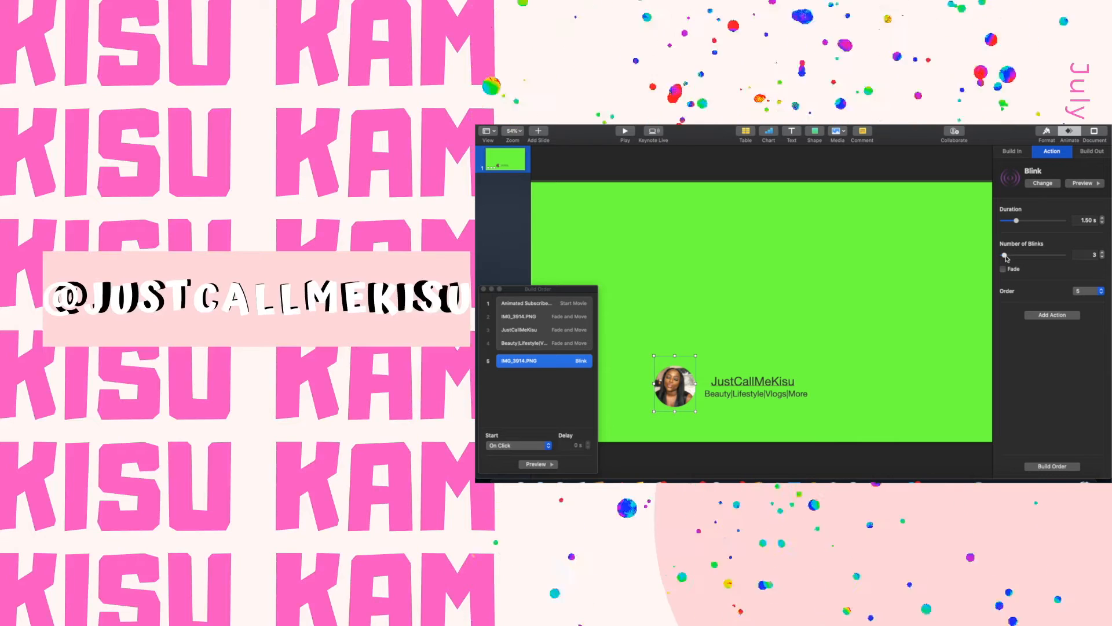
click(1004, 269)
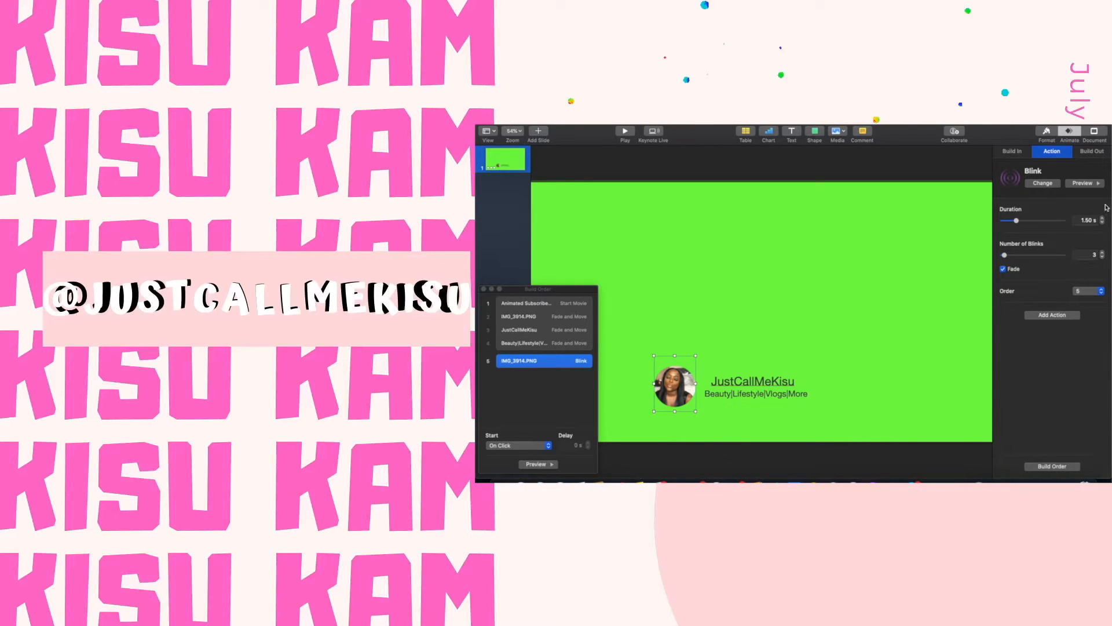
click(1104, 218)
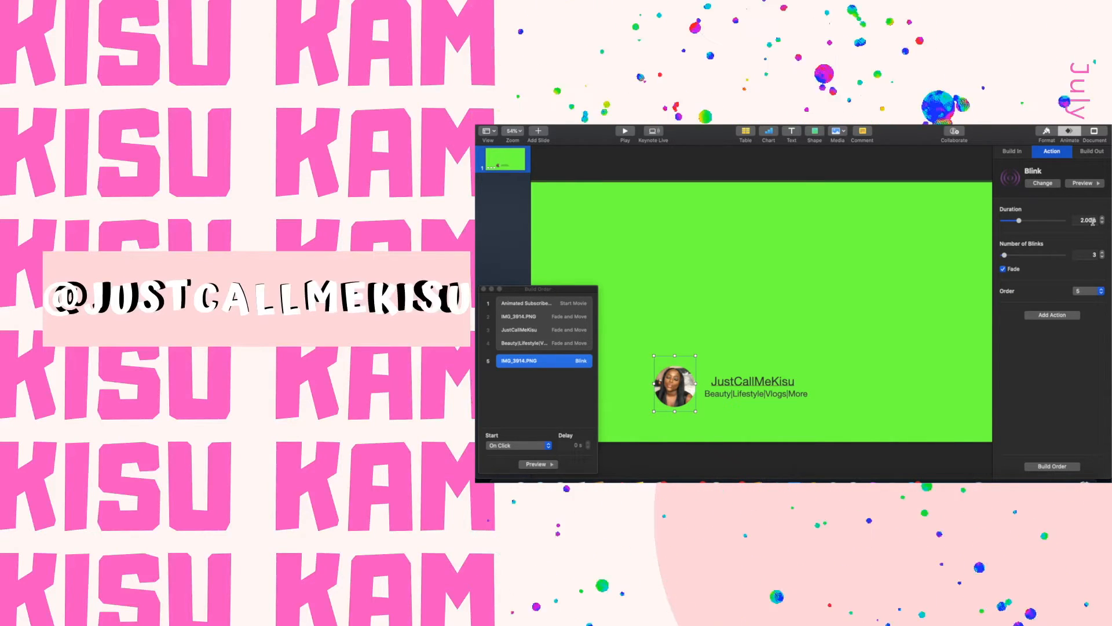
click(539, 463)
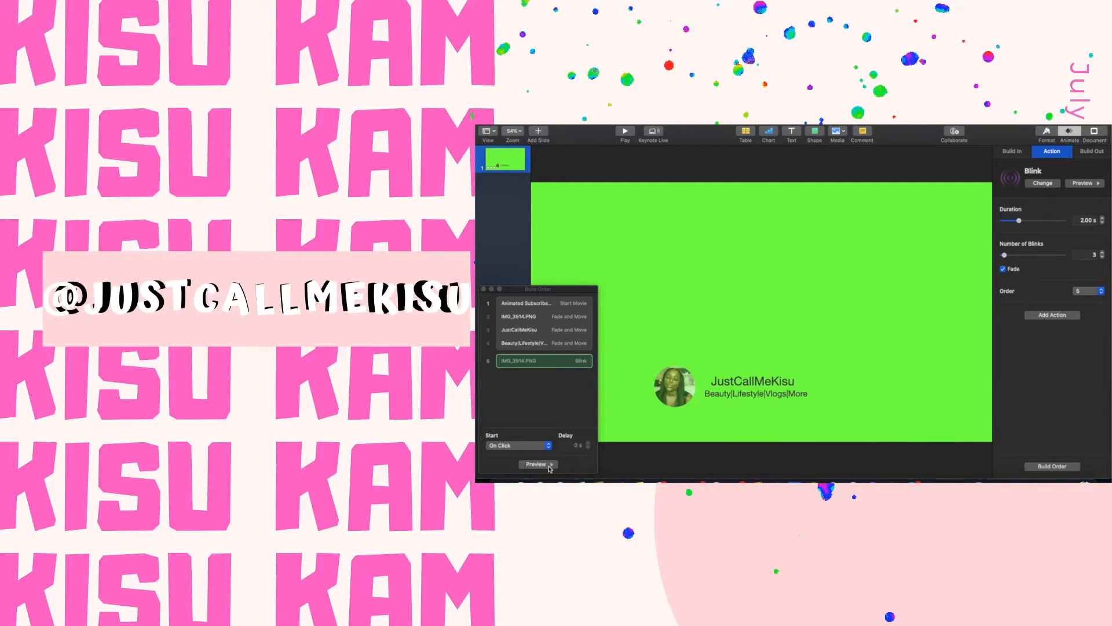
Set the blink to start after build 4 with a 3.25 s duration
click(539, 343)
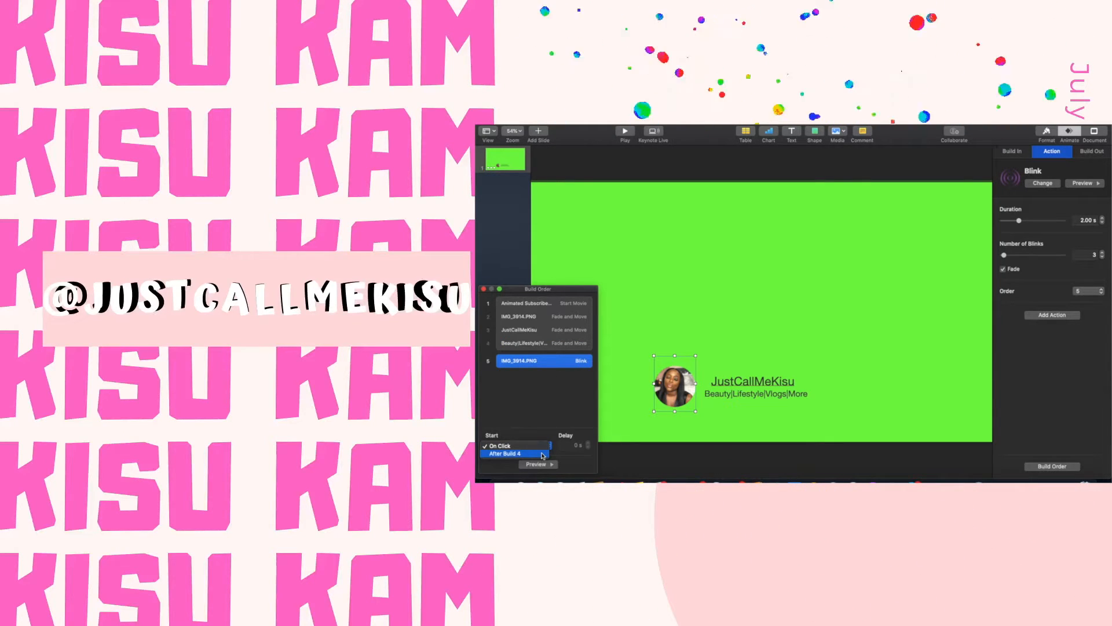
click(507, 453)
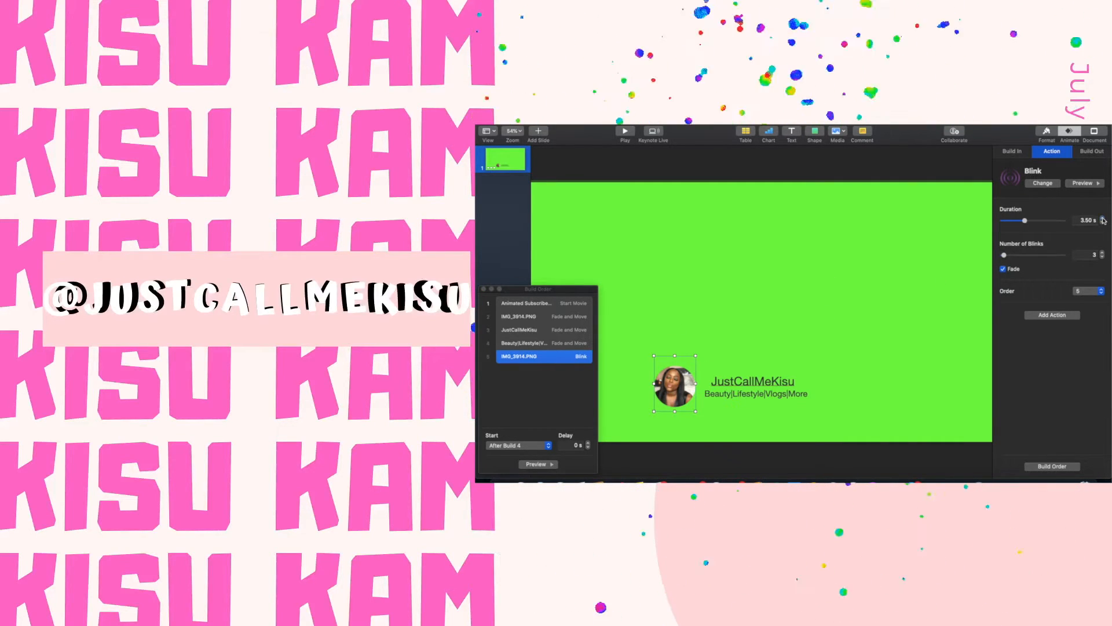
click(1104, 216)
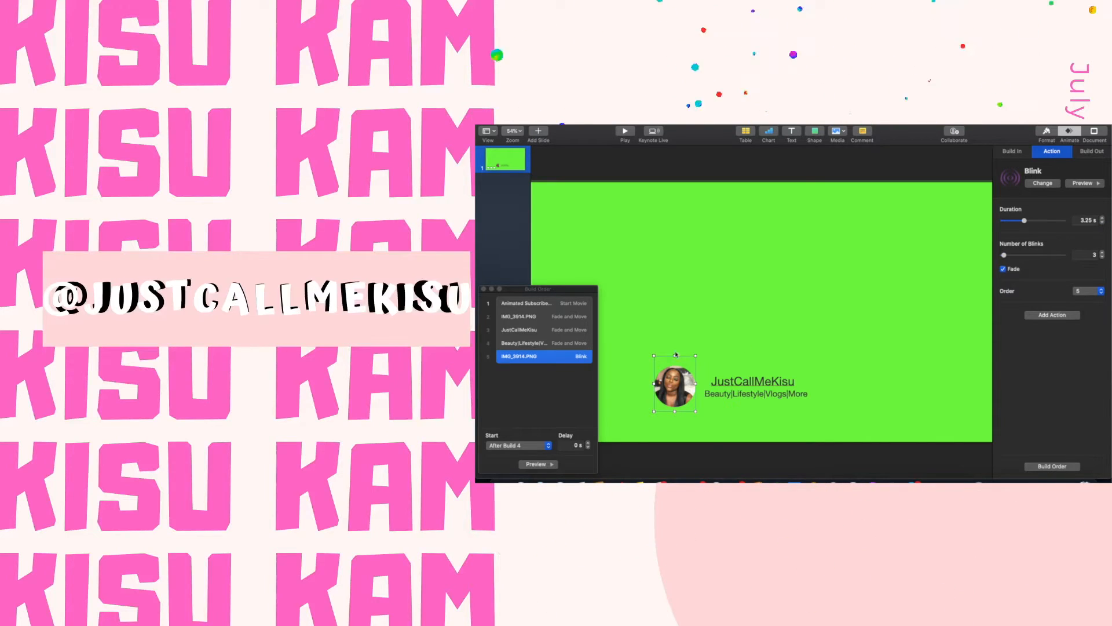
click(538, 463)
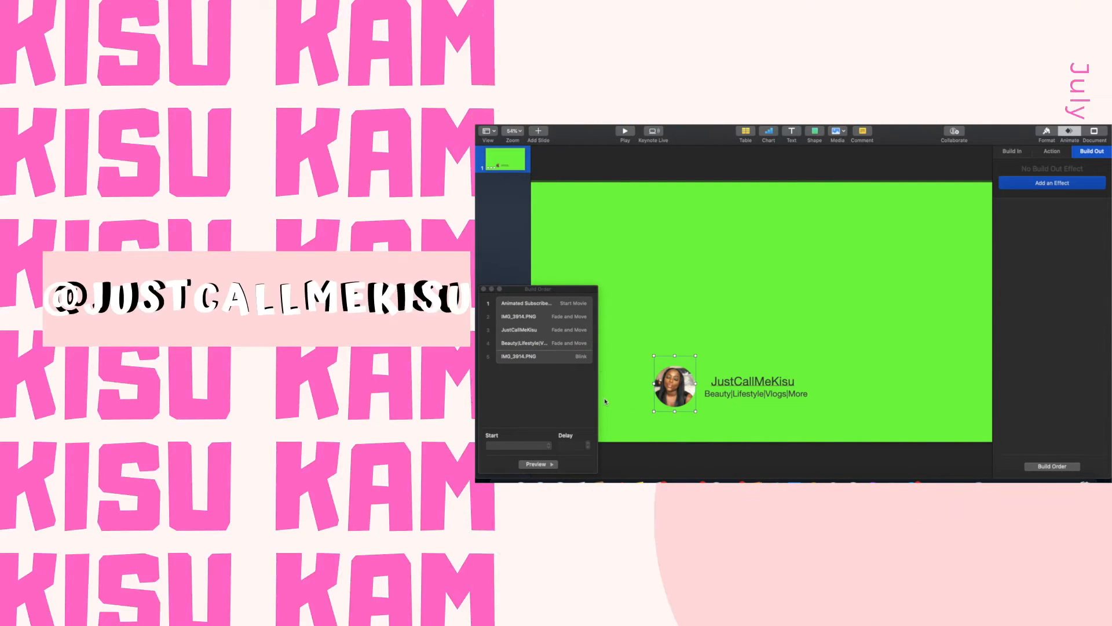
Give the photo and the name each a Fade and Move build-out effect
click(1052, 182)
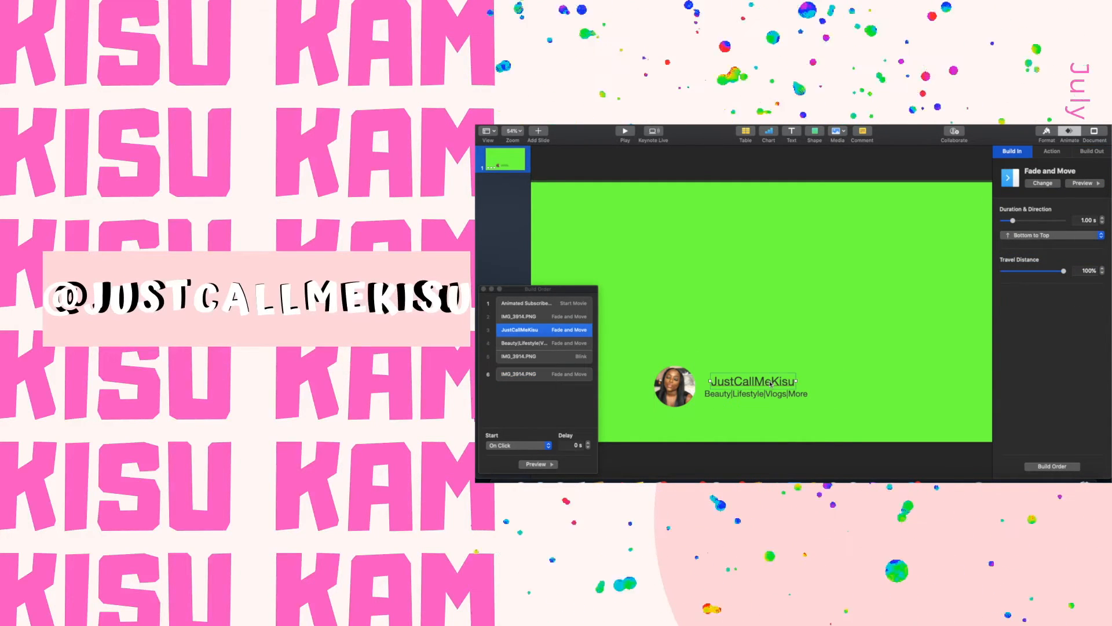
click(1092, 151)
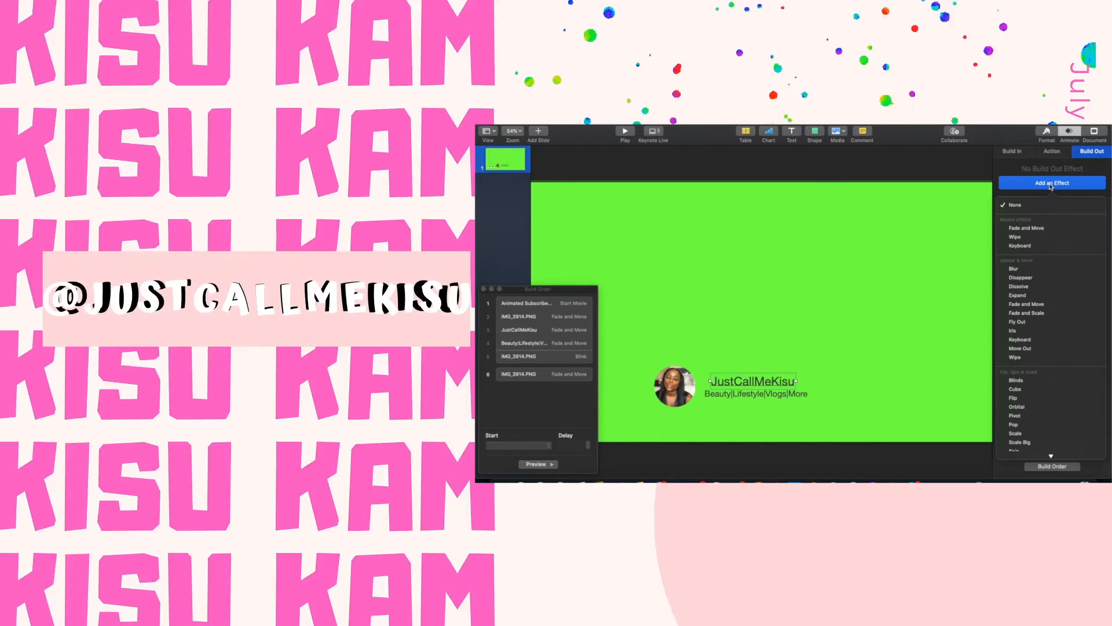
click(1026, 305)
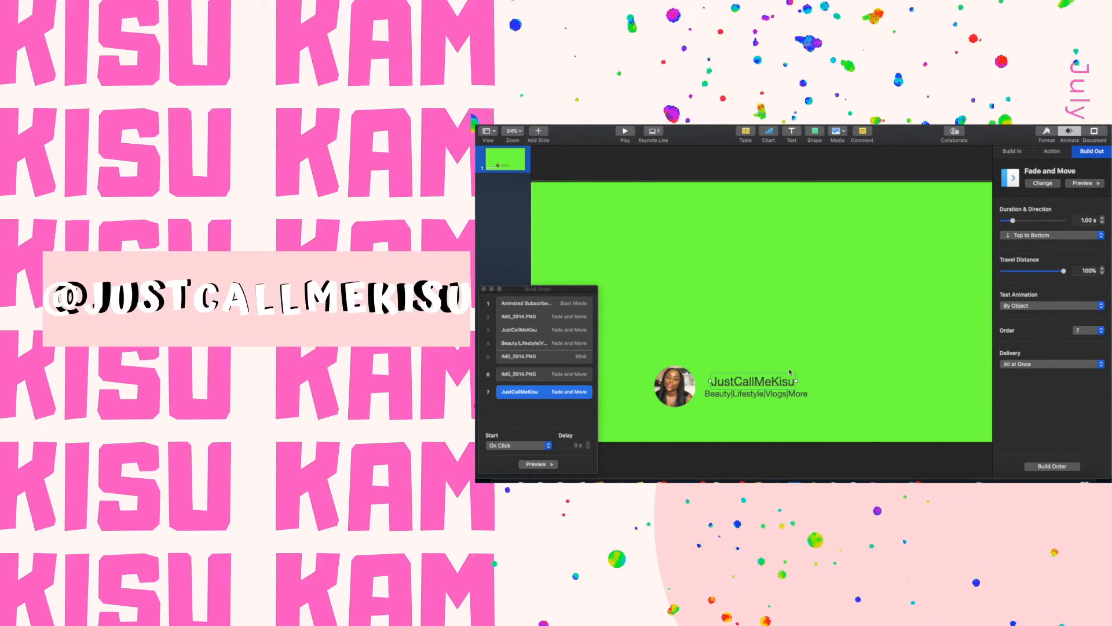
Give the category text a Fade and Move exit moving top to bottom
click(1011, 150)
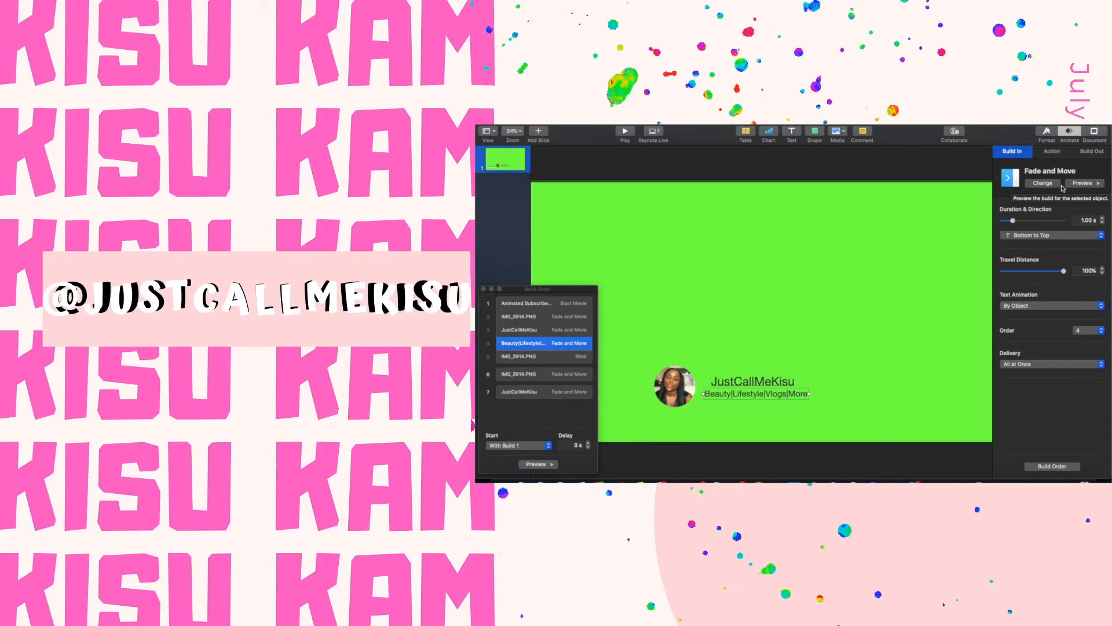
click(1093, 150)
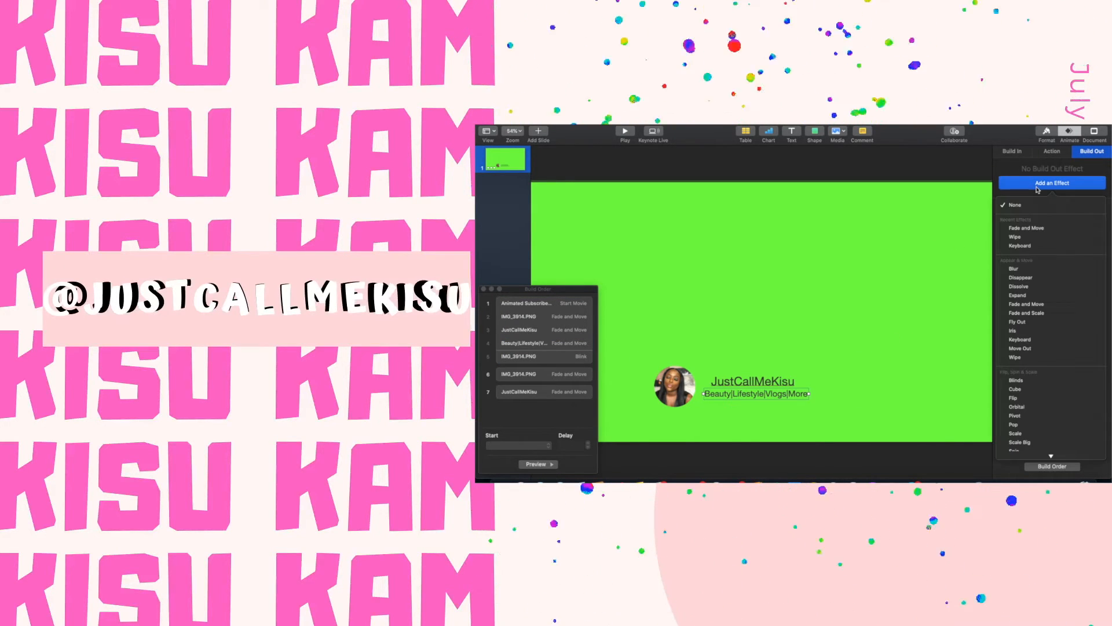
click(1027, 229)
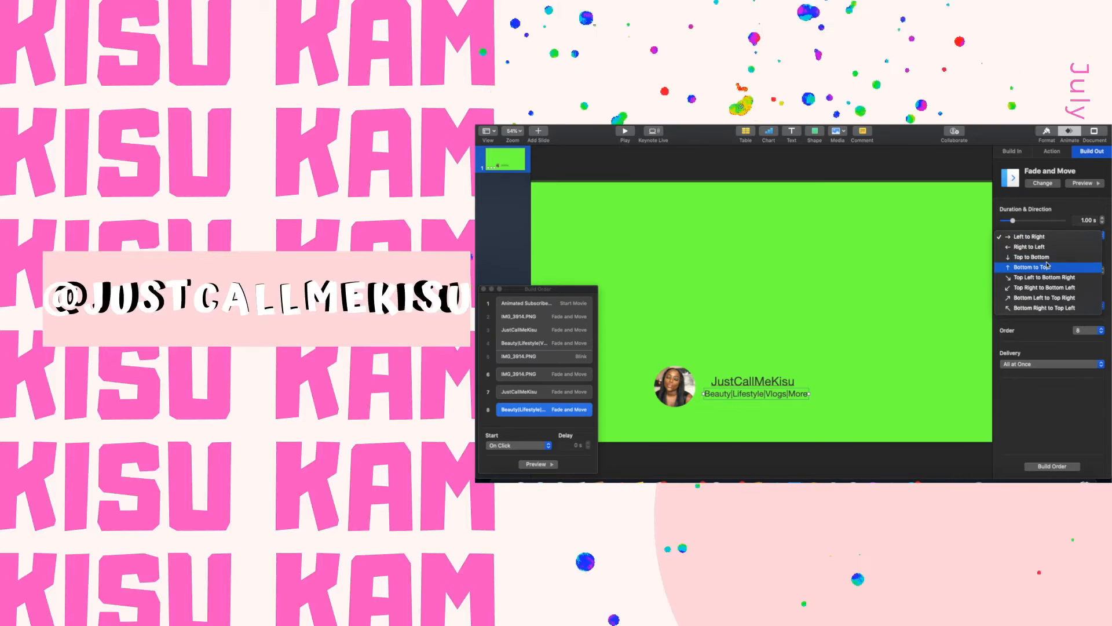
click(1030, 256)
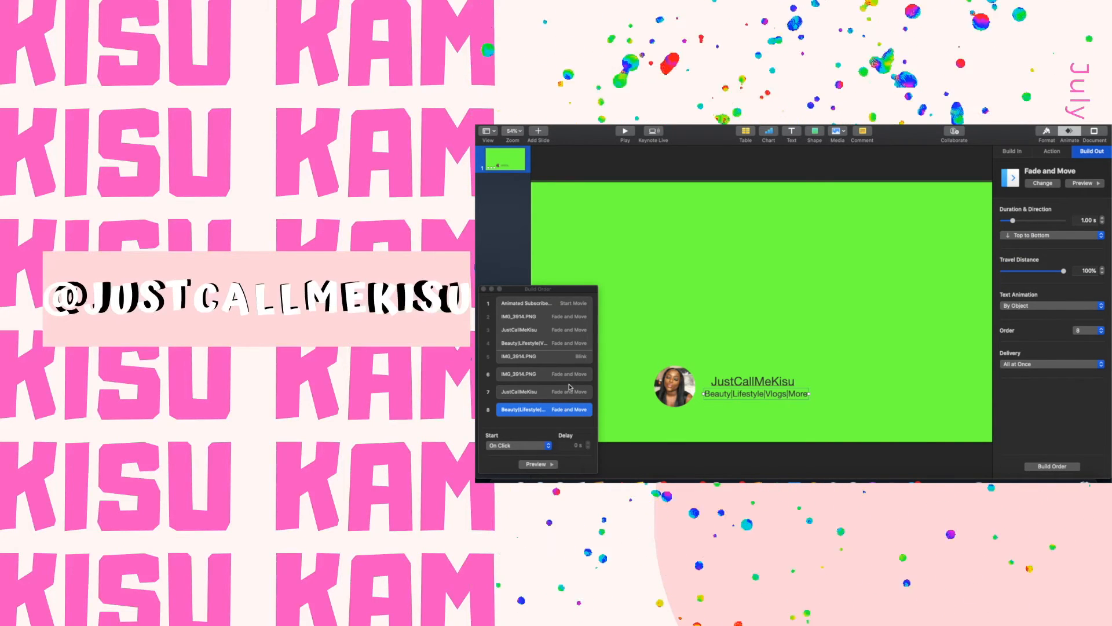
Set the name's and category text's exit builds to start with build 6
click(520, 370)
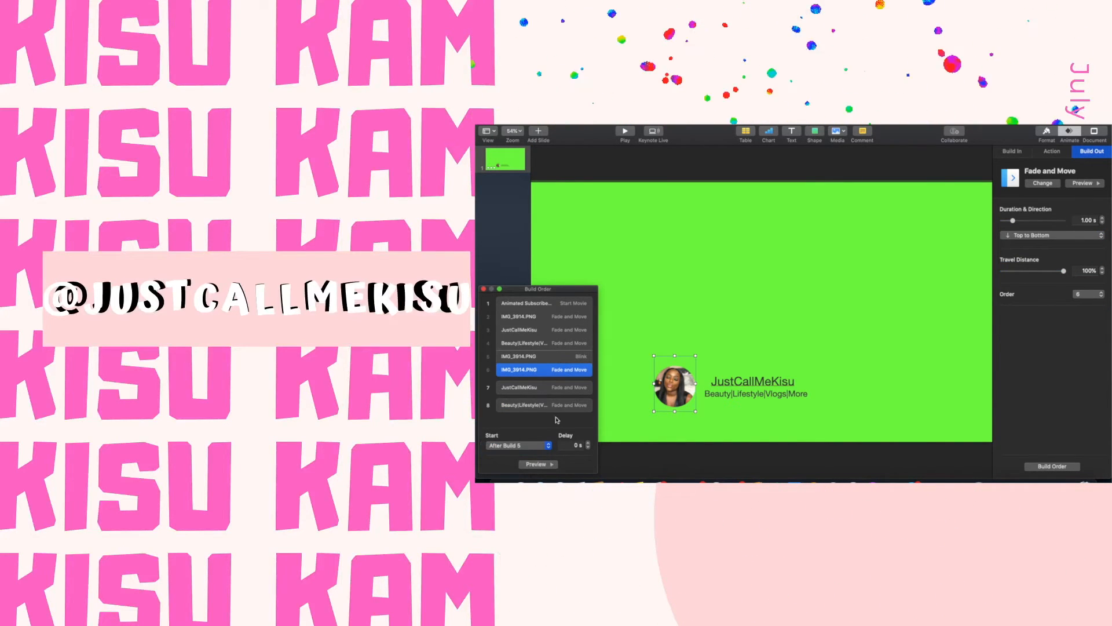
click(519, 387)
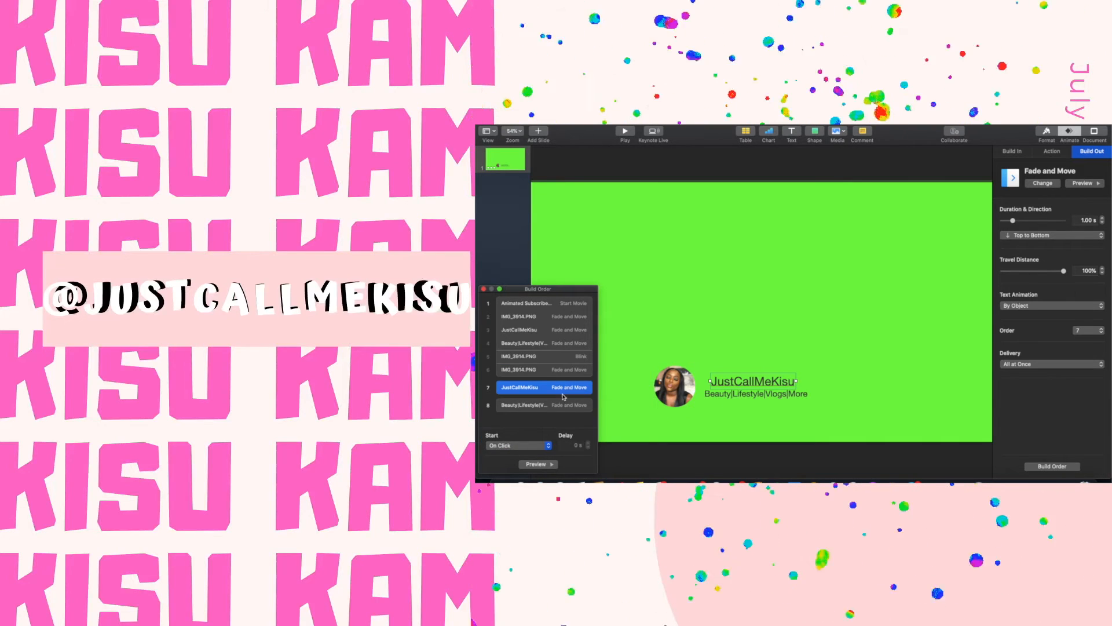
click(543, 356)
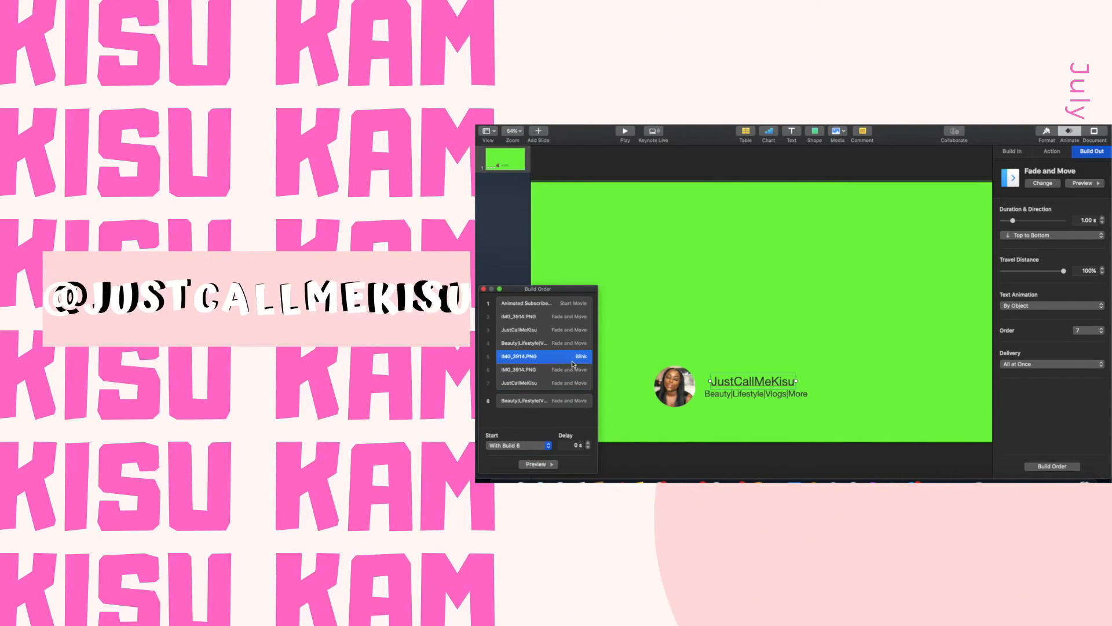
click(539, 369)
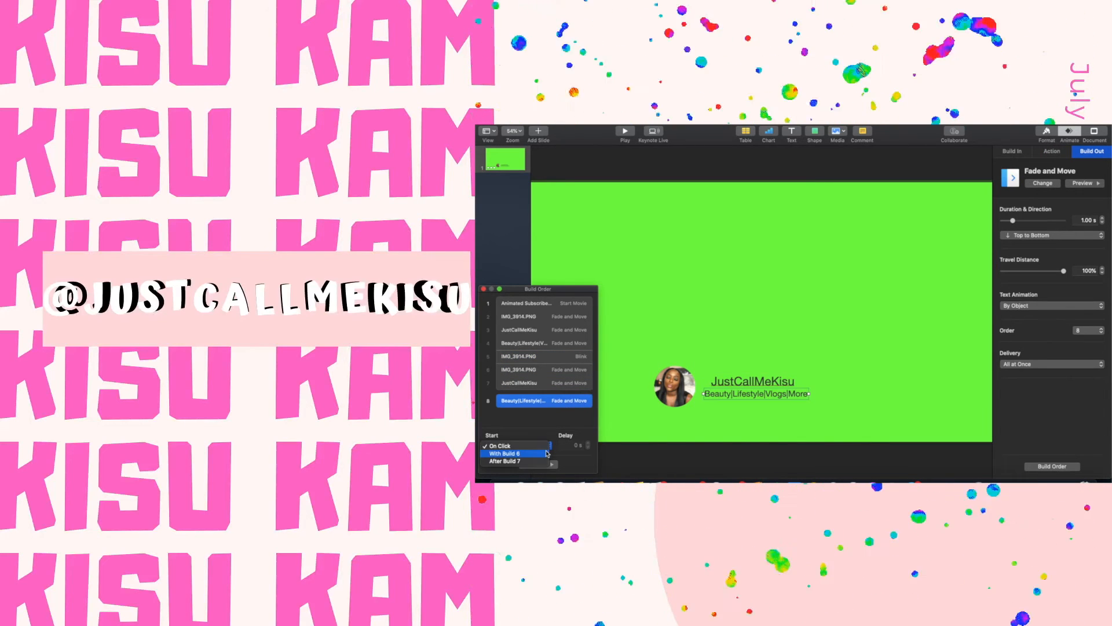
click(507, 453)
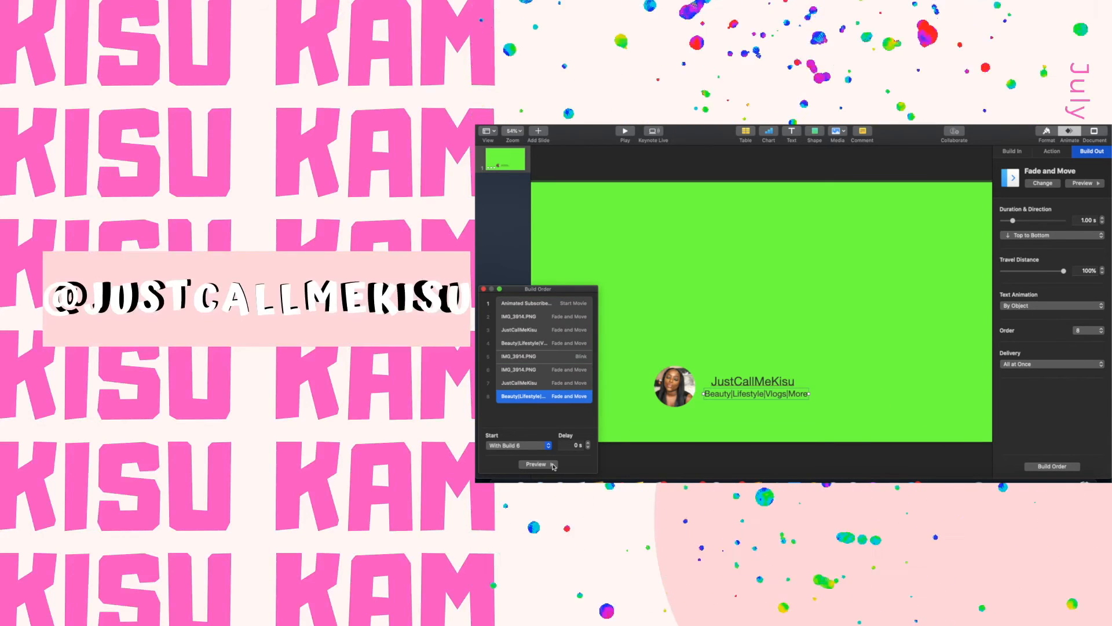
Preview the grouped exits and the full animation sequence
click(523, 369)
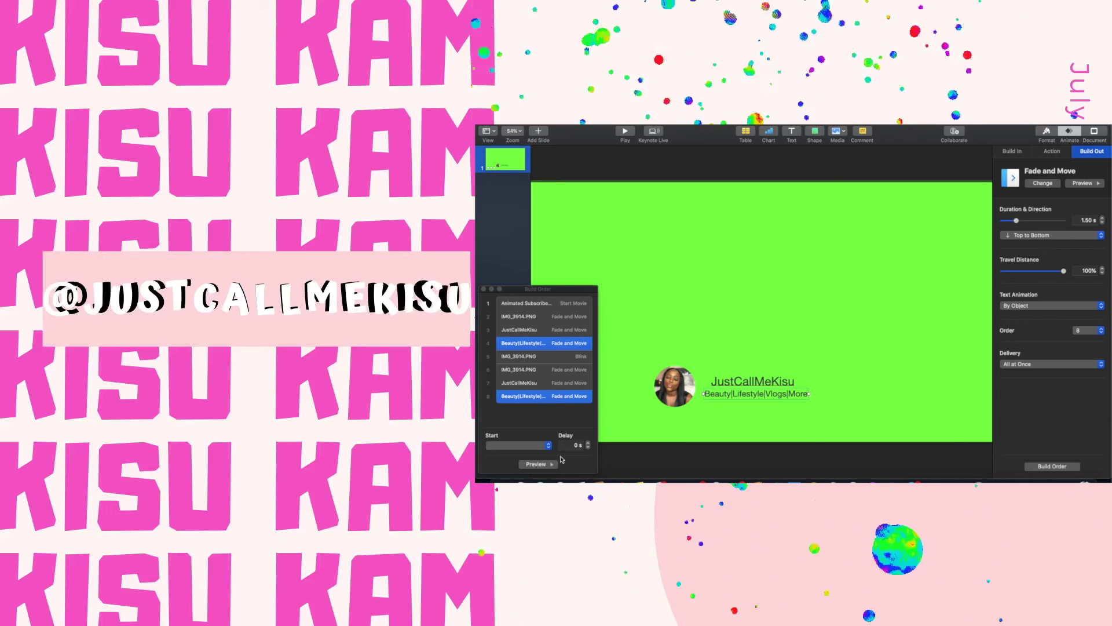
click(537, 464)
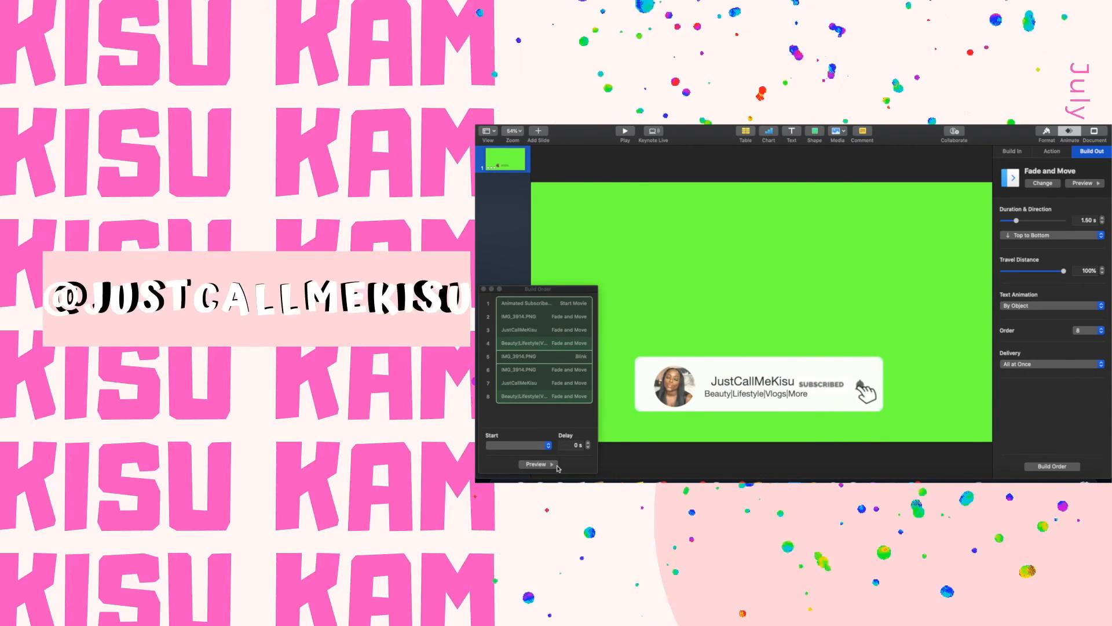
click(537, 463)
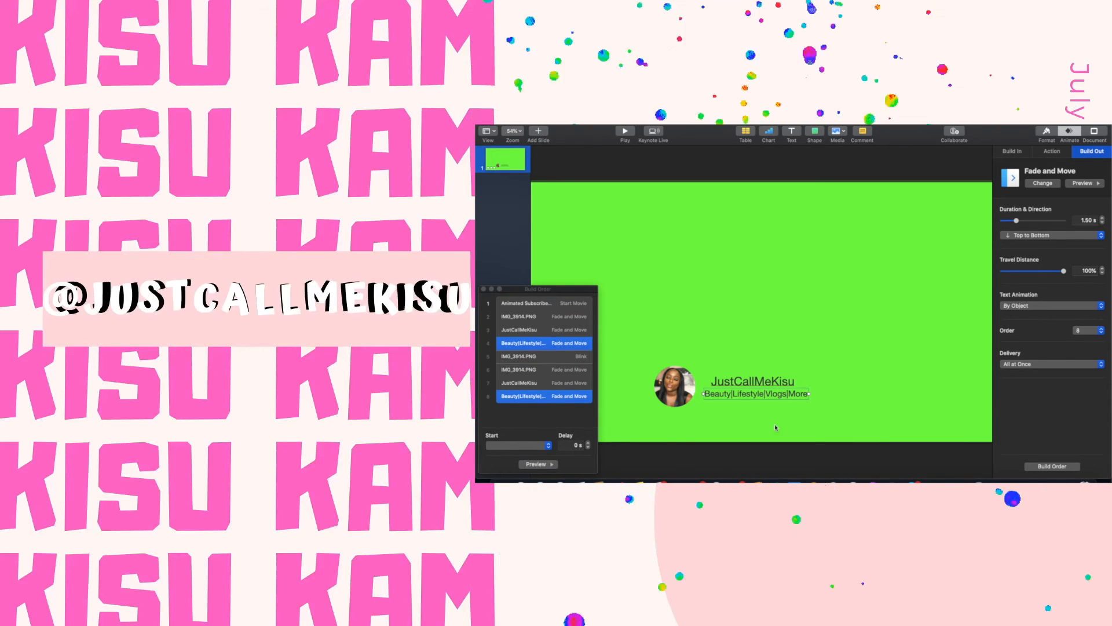